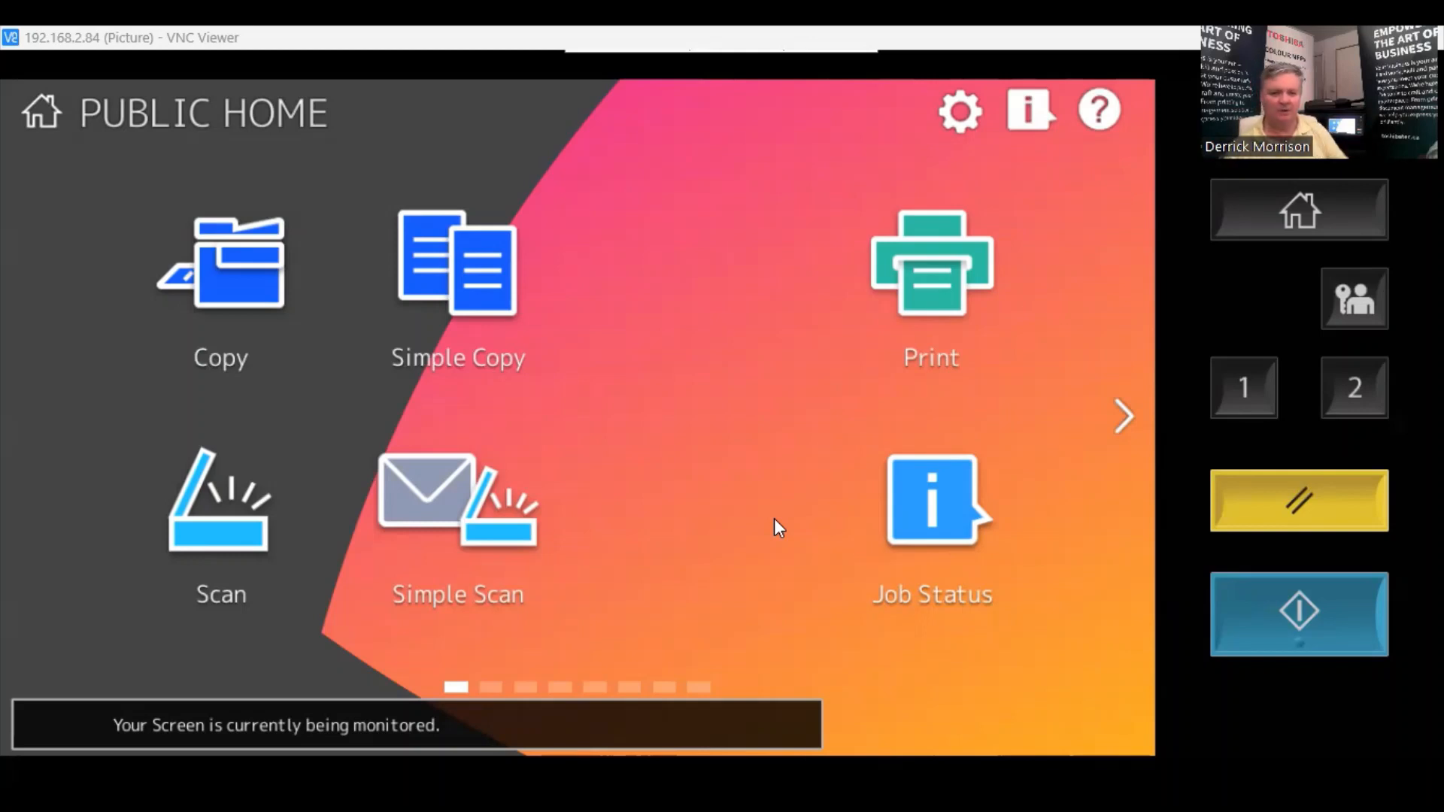
mouse_move(1116, 439)
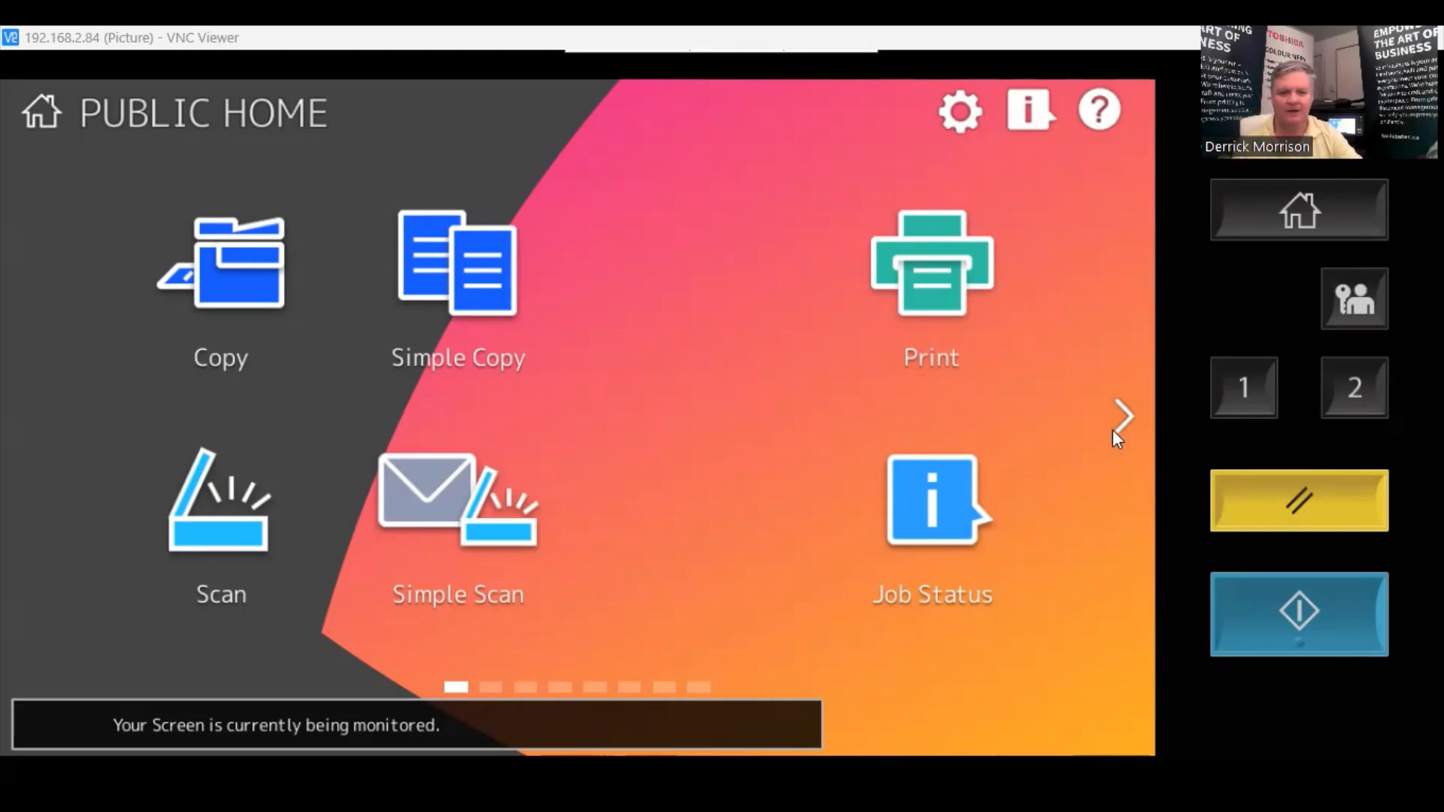
Page right to the second app screen showing SharePoint, OneDrive and Exchange Online
click(1121, 415)
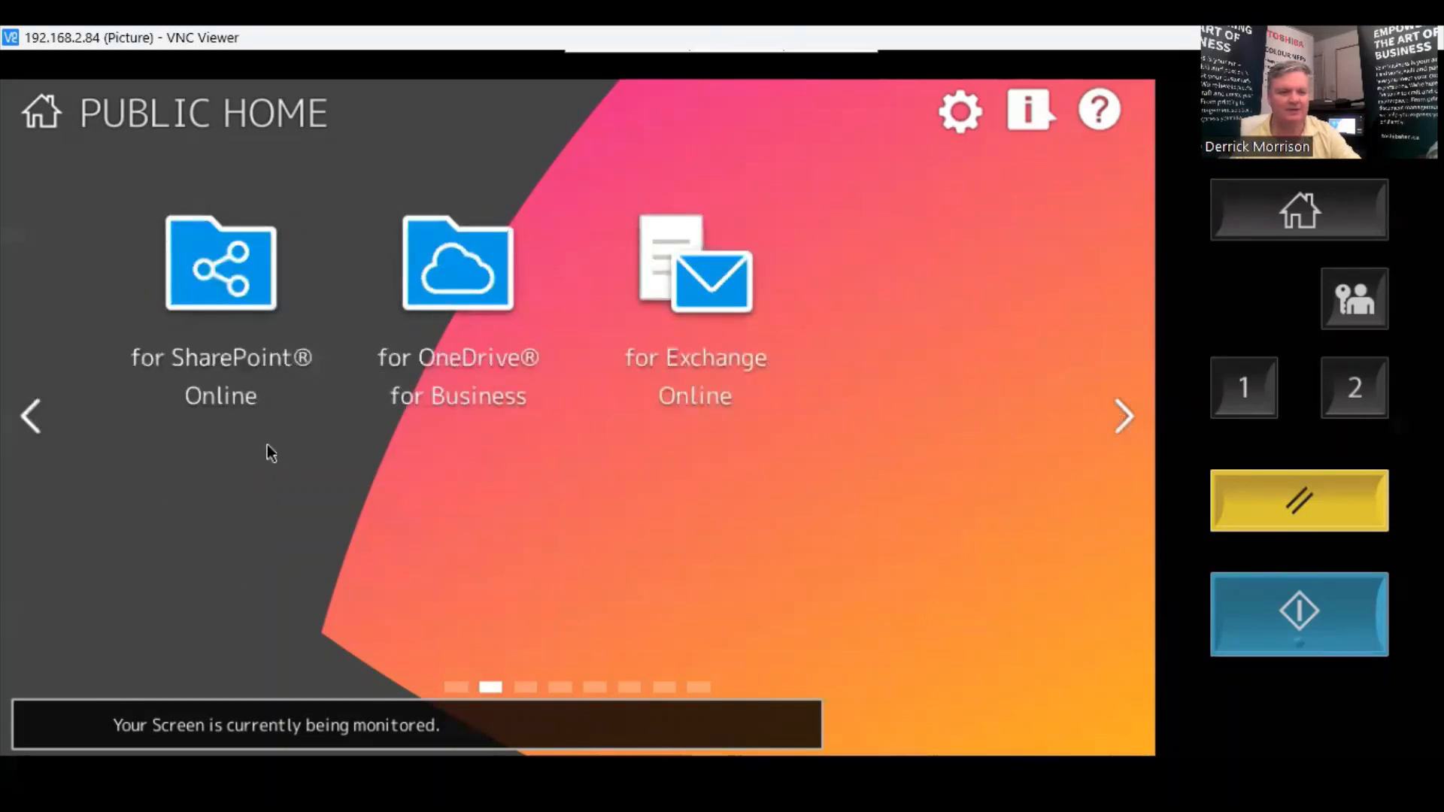
mouse_move(394, 307)
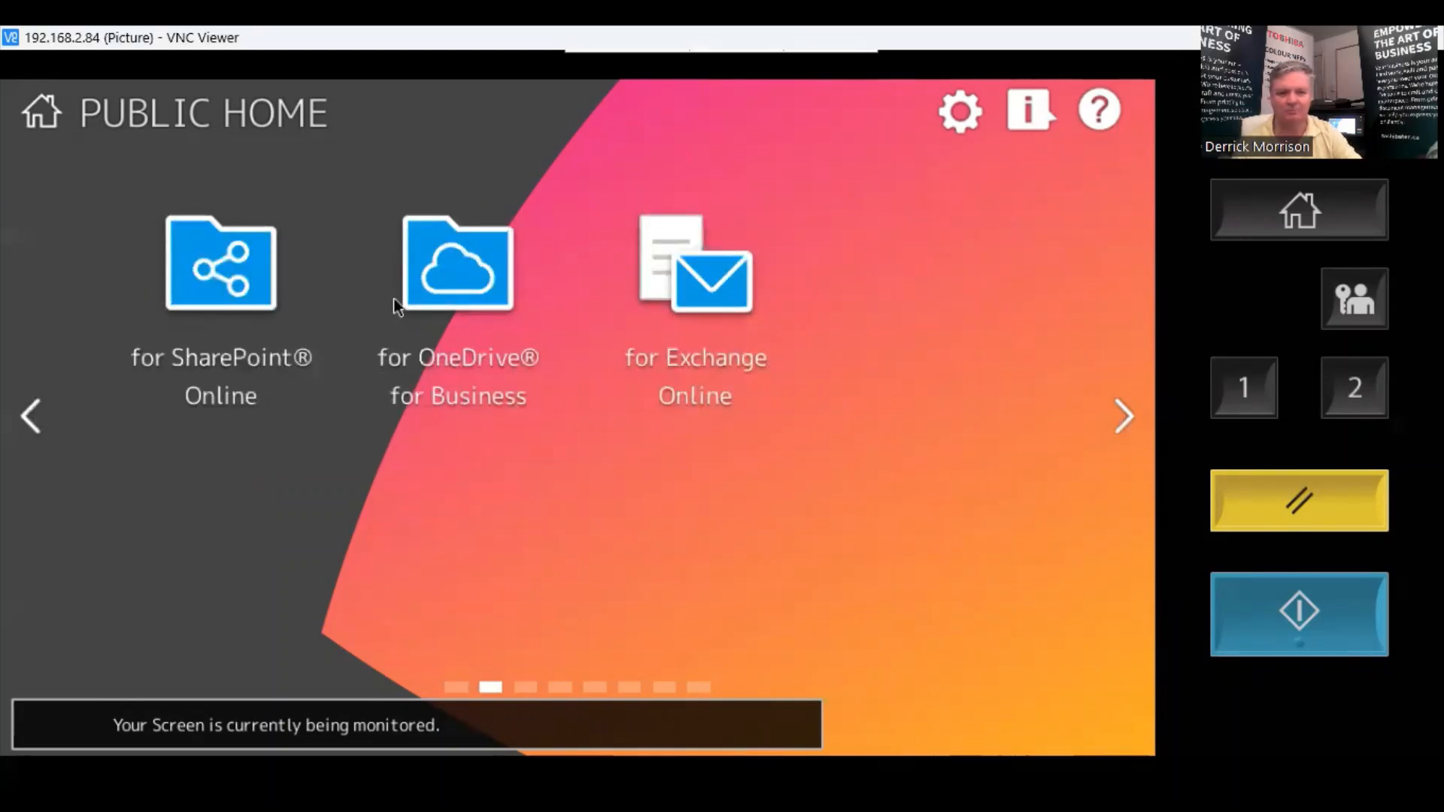
mouse_move(649, 378)
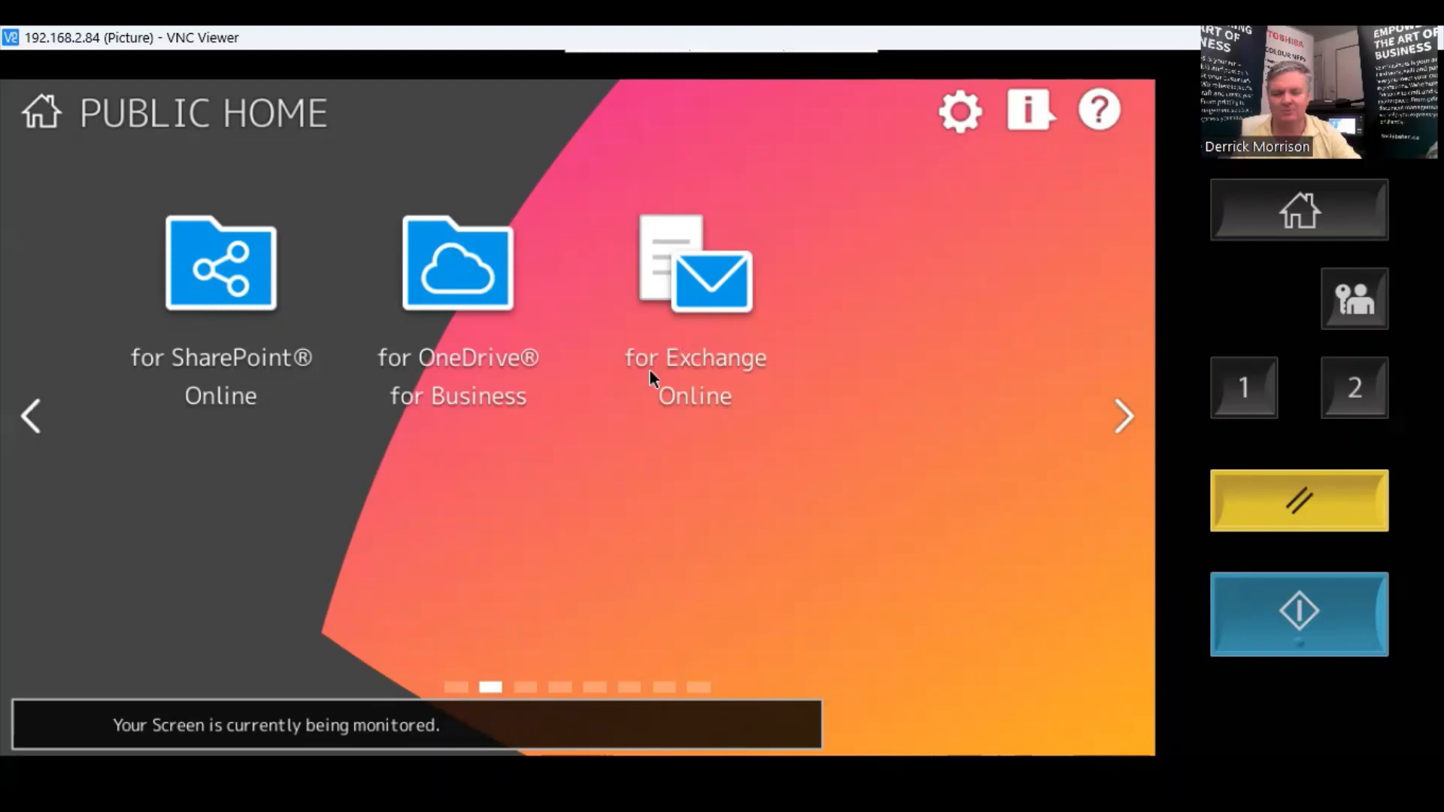
mouse_move(580, 511)
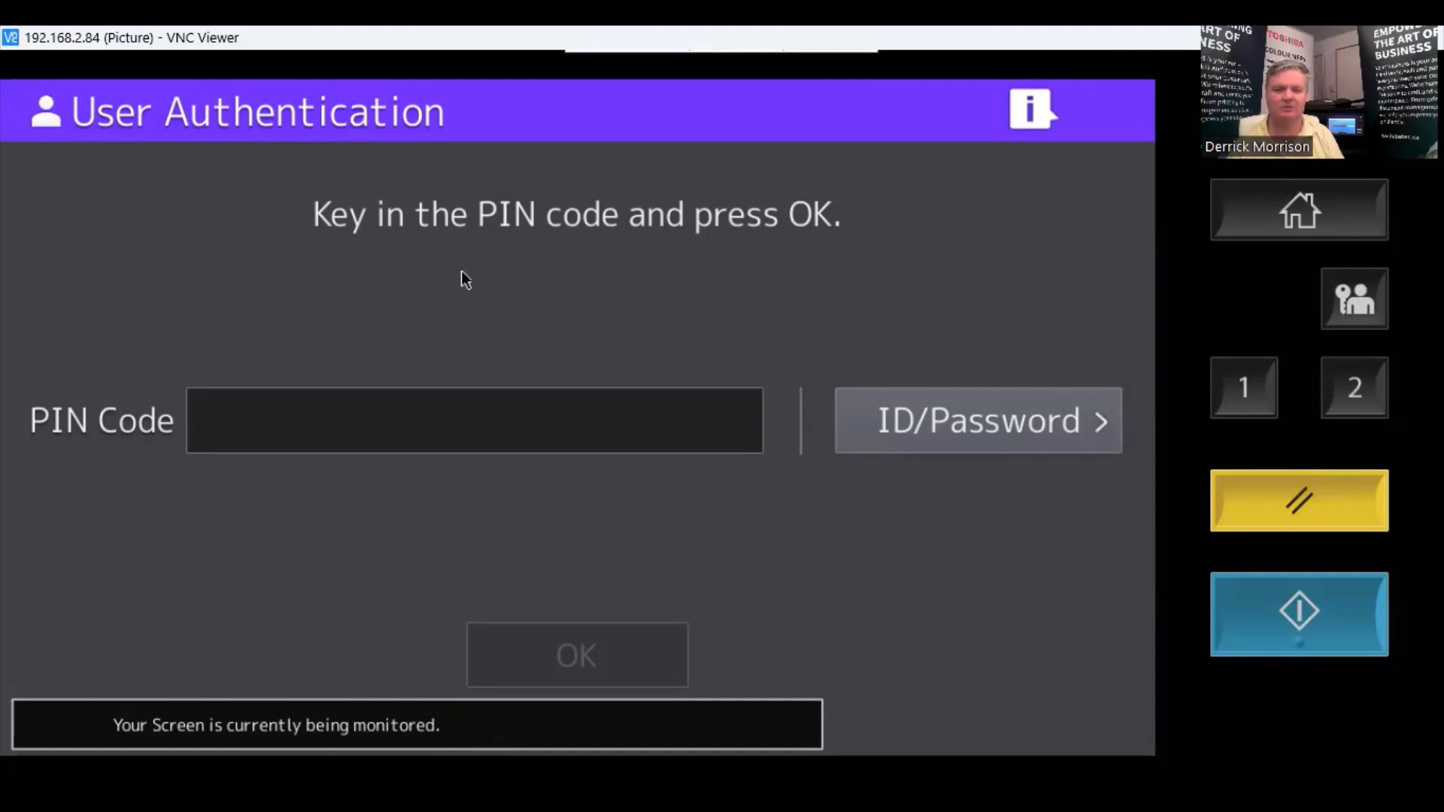
mouse_move(393, 448)
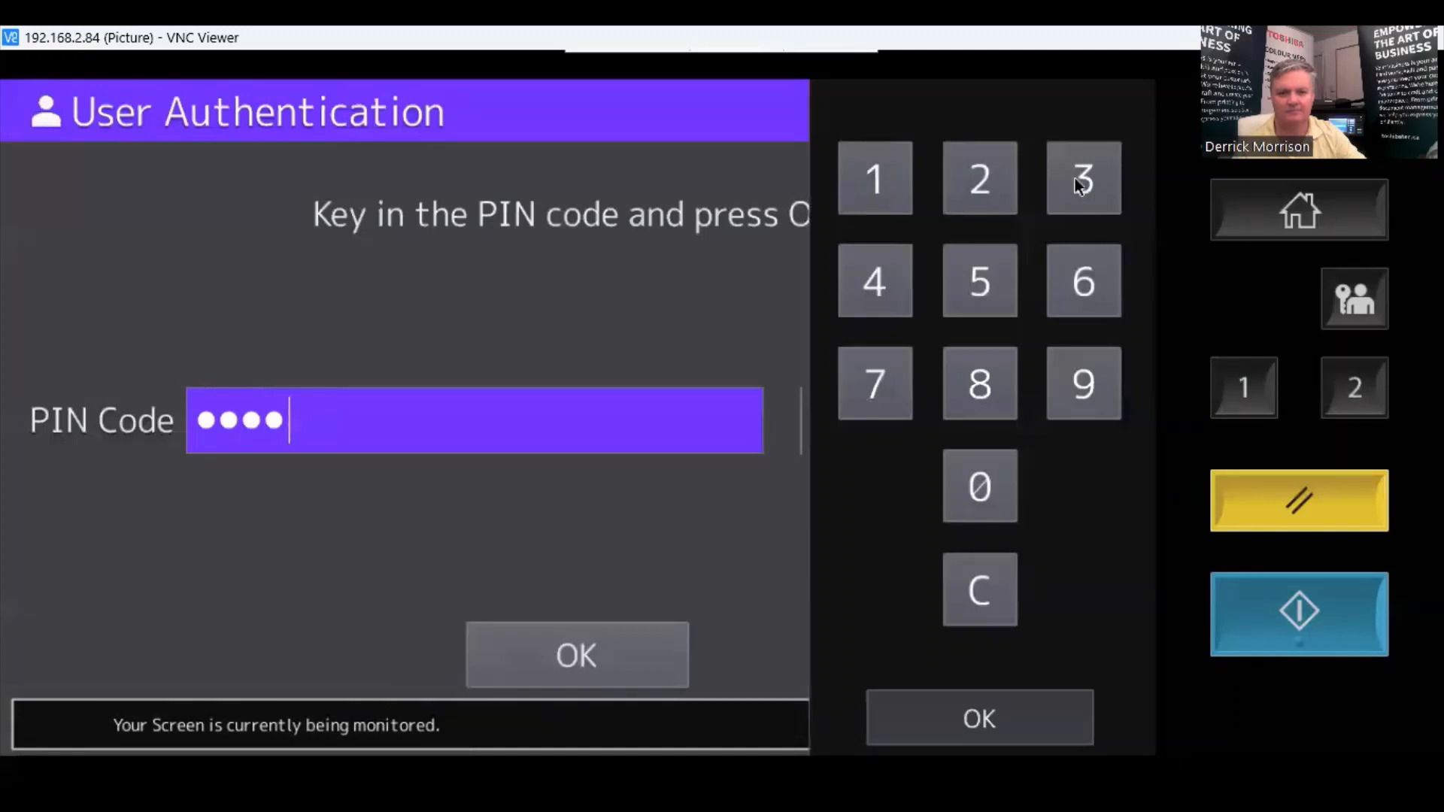
Finish entering the PIN code and submit it to sign in
click(977, 718)
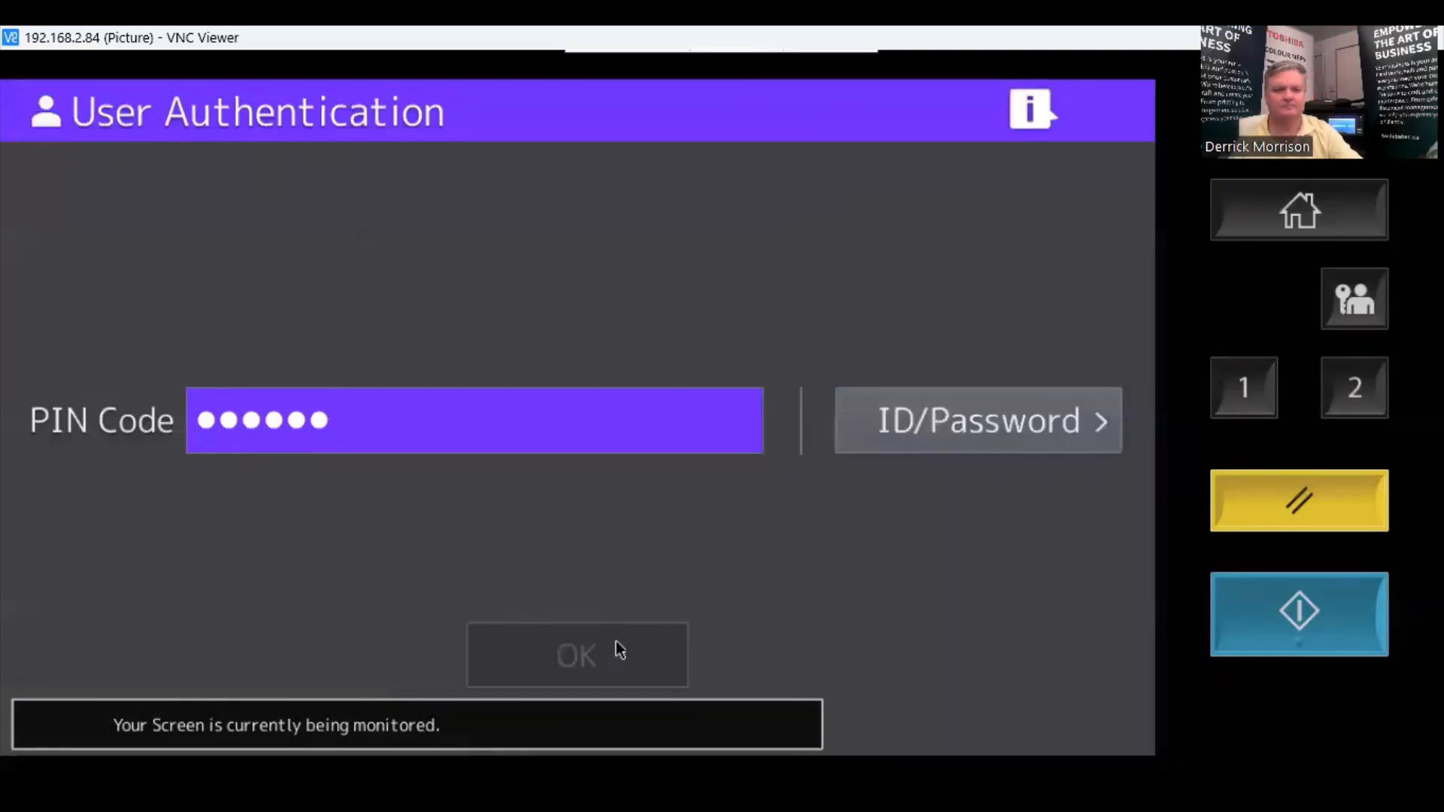
click(578, 655)
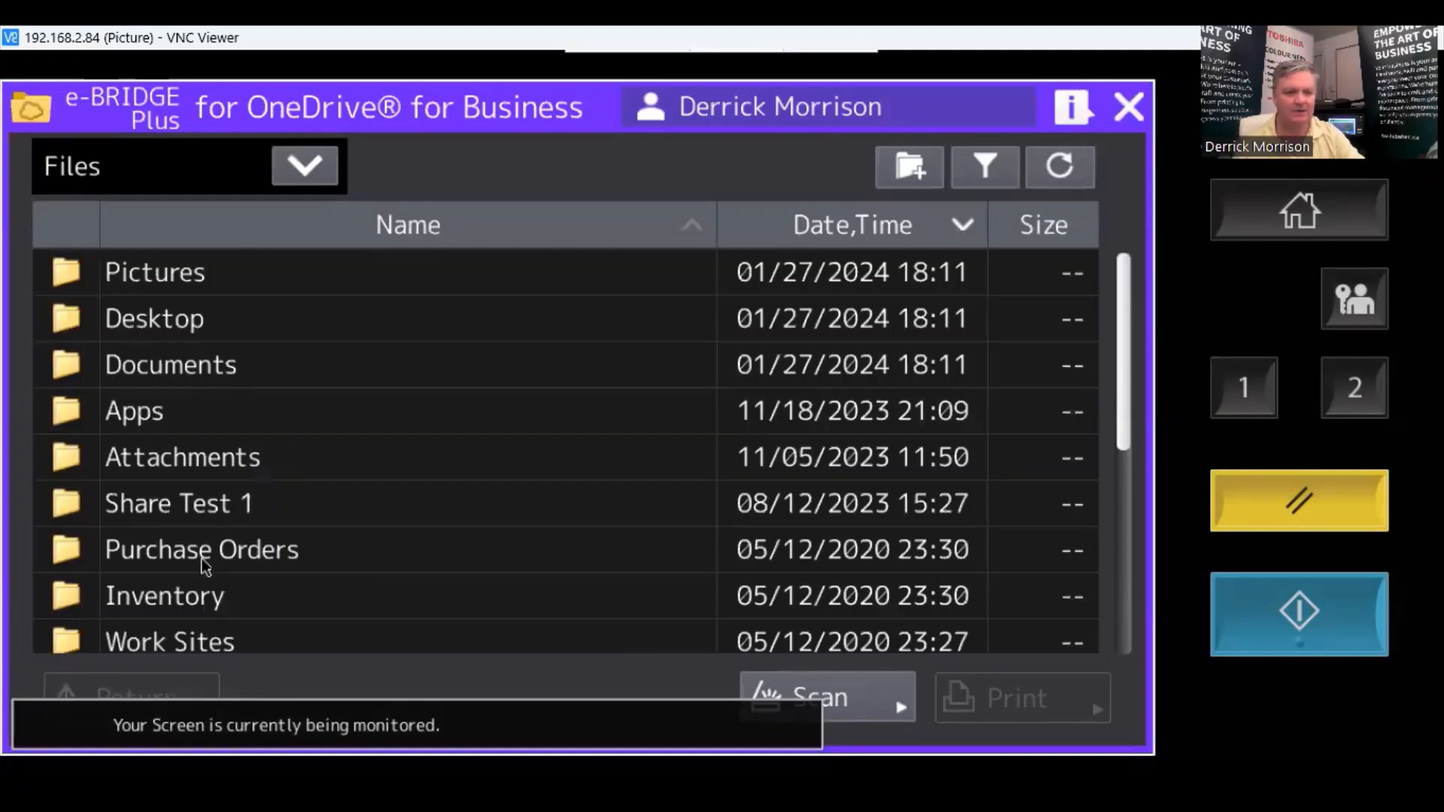
mouse_move(254, 407)
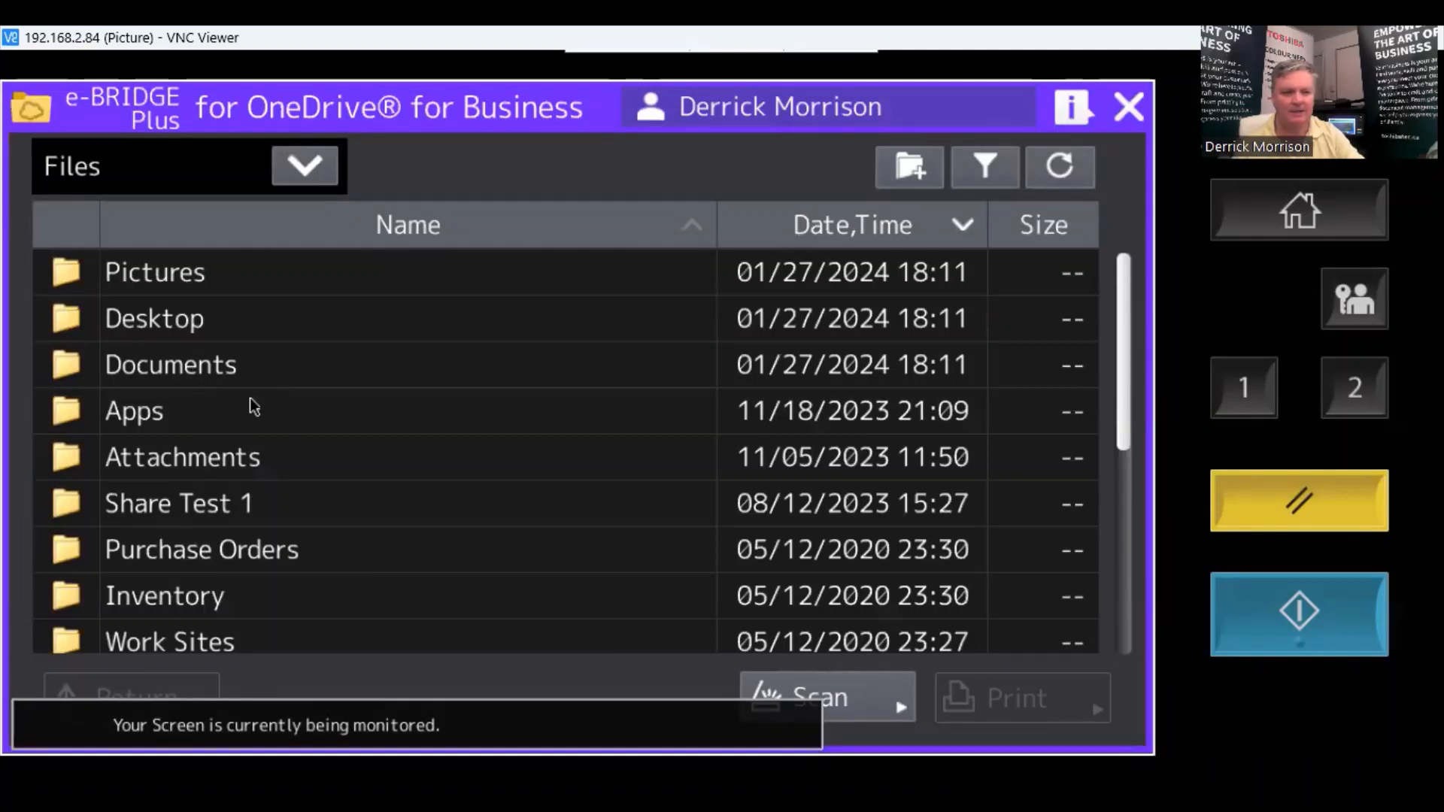
mouse_move(175, 649)
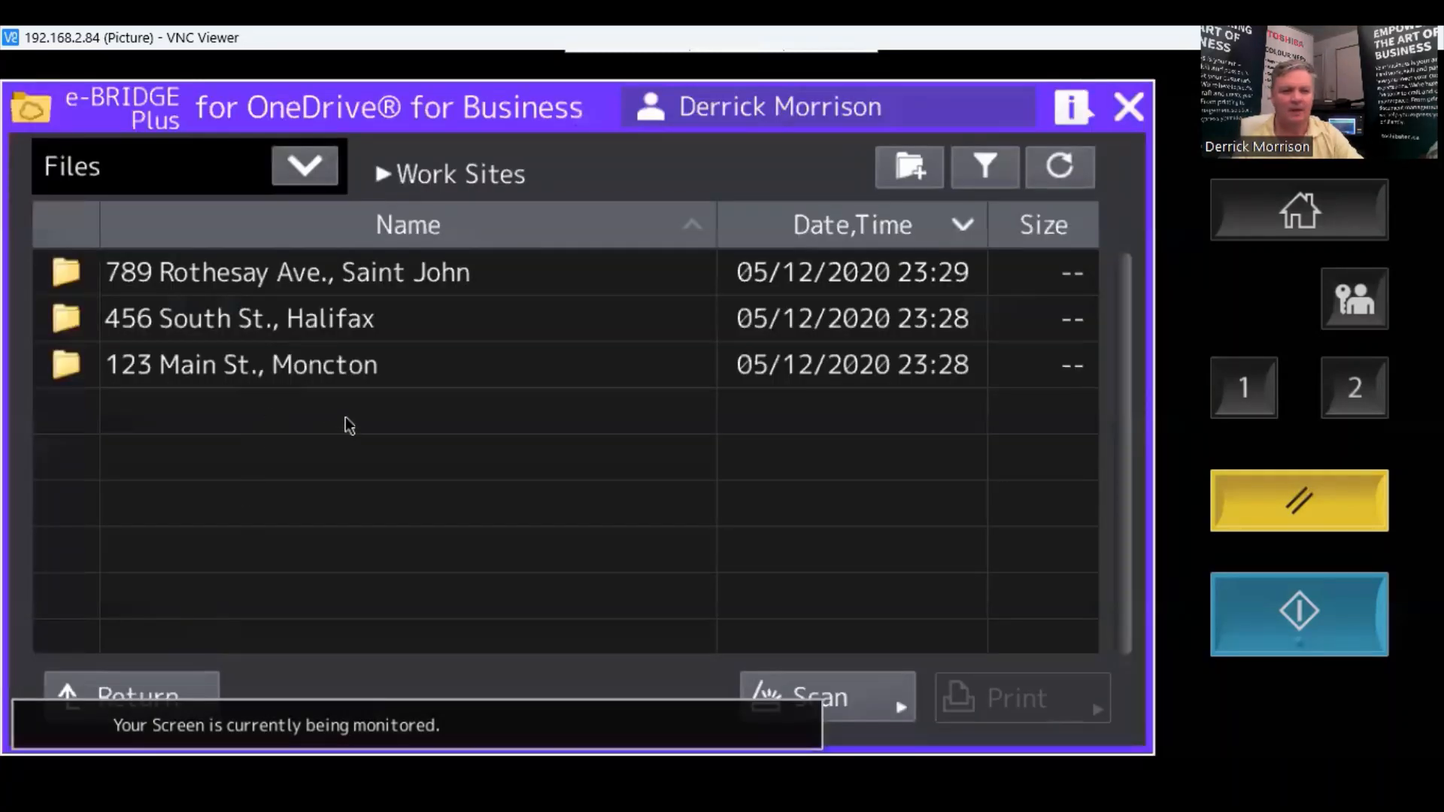
mouse_move(323, 476)
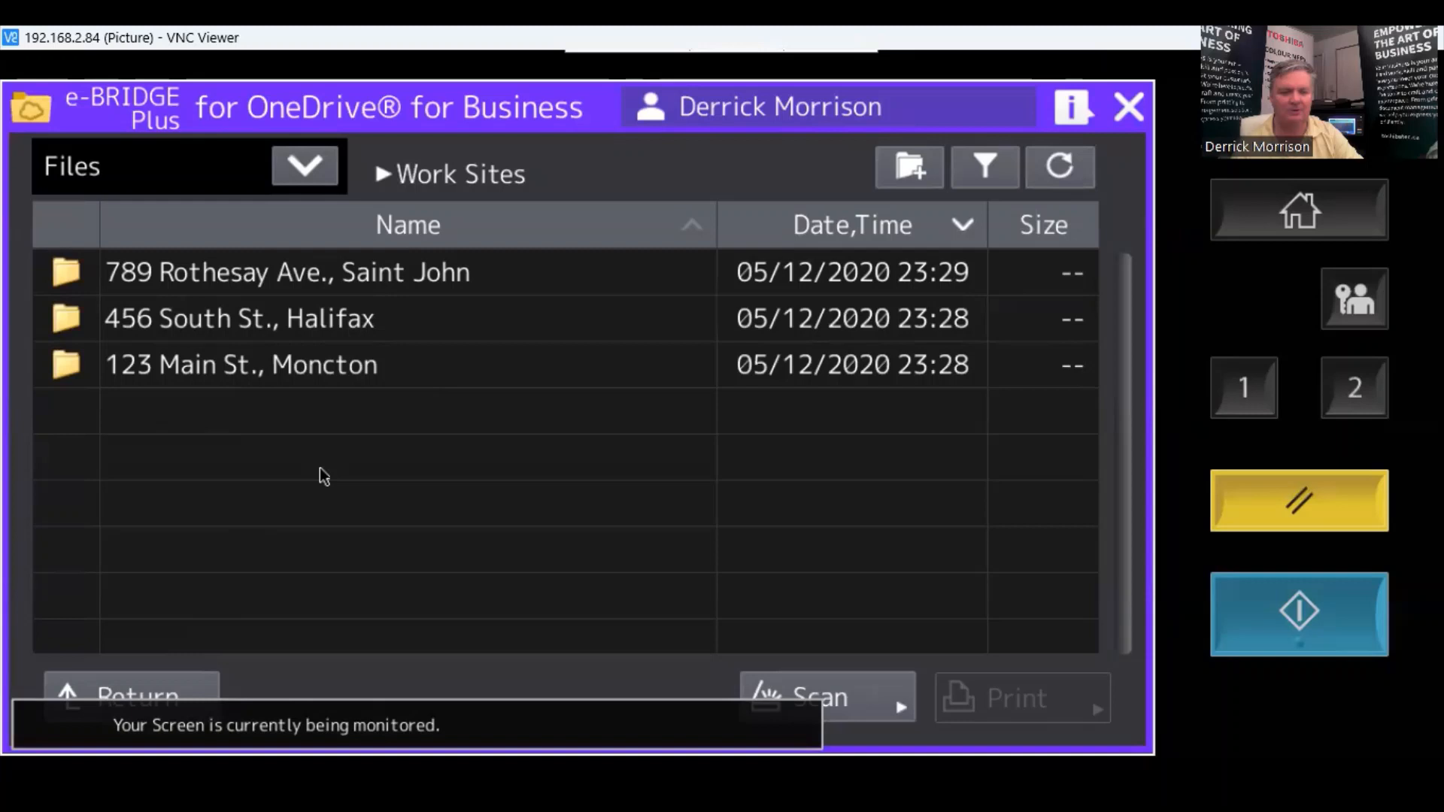
mouse_move(316, 444)
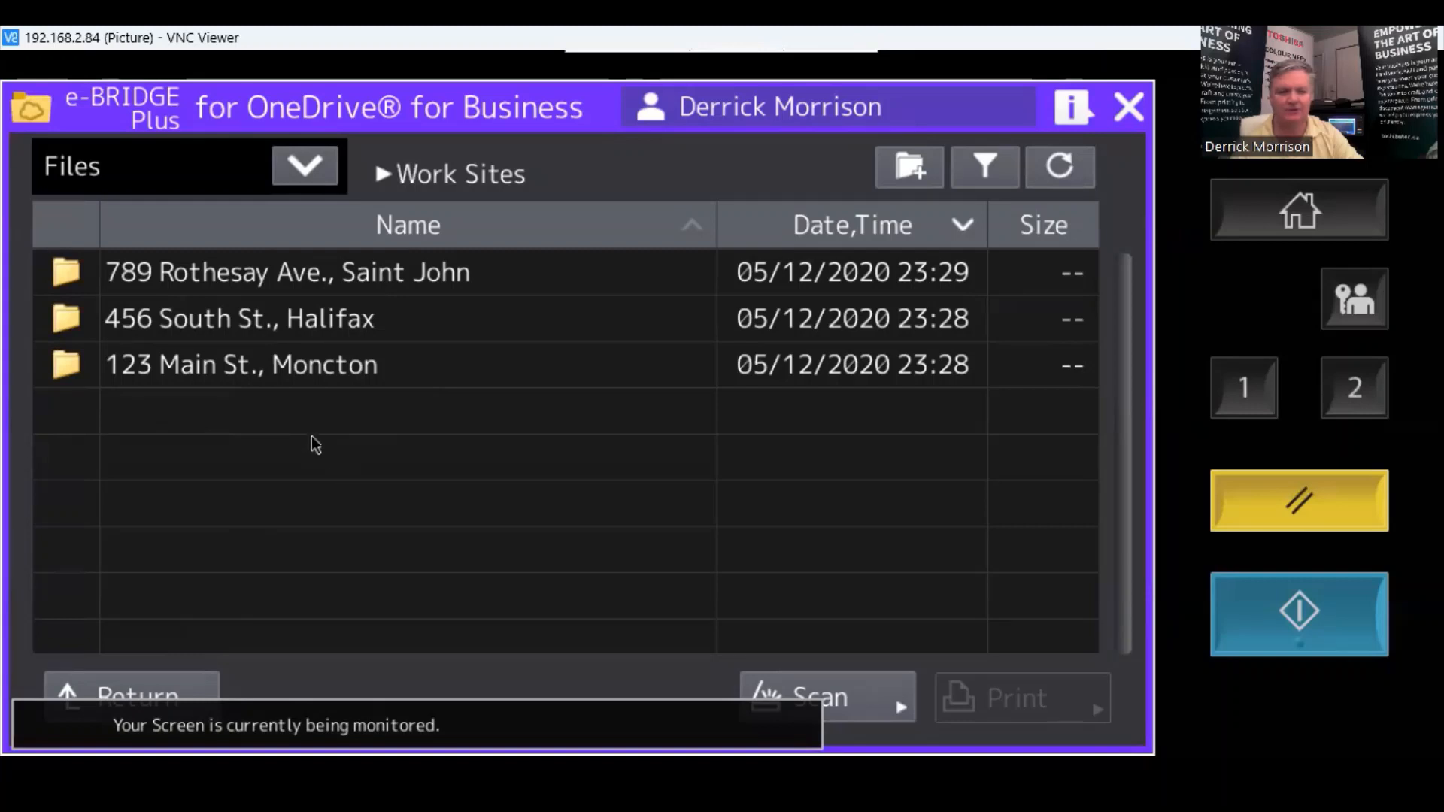
mouse_move(331, 394)
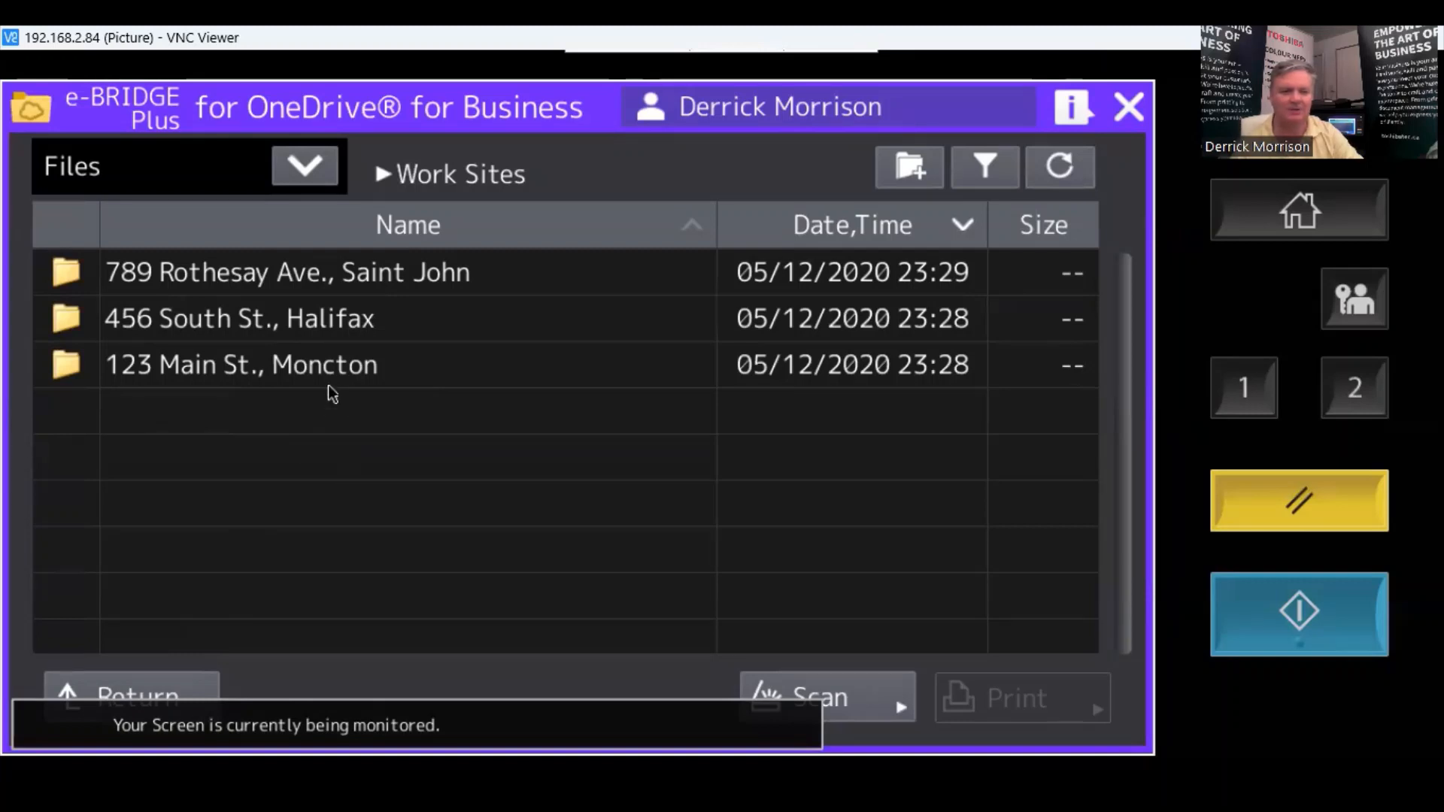
Open 123 Main St., Moncton, then Permits, and start a scan into Permits
click(241, 363)
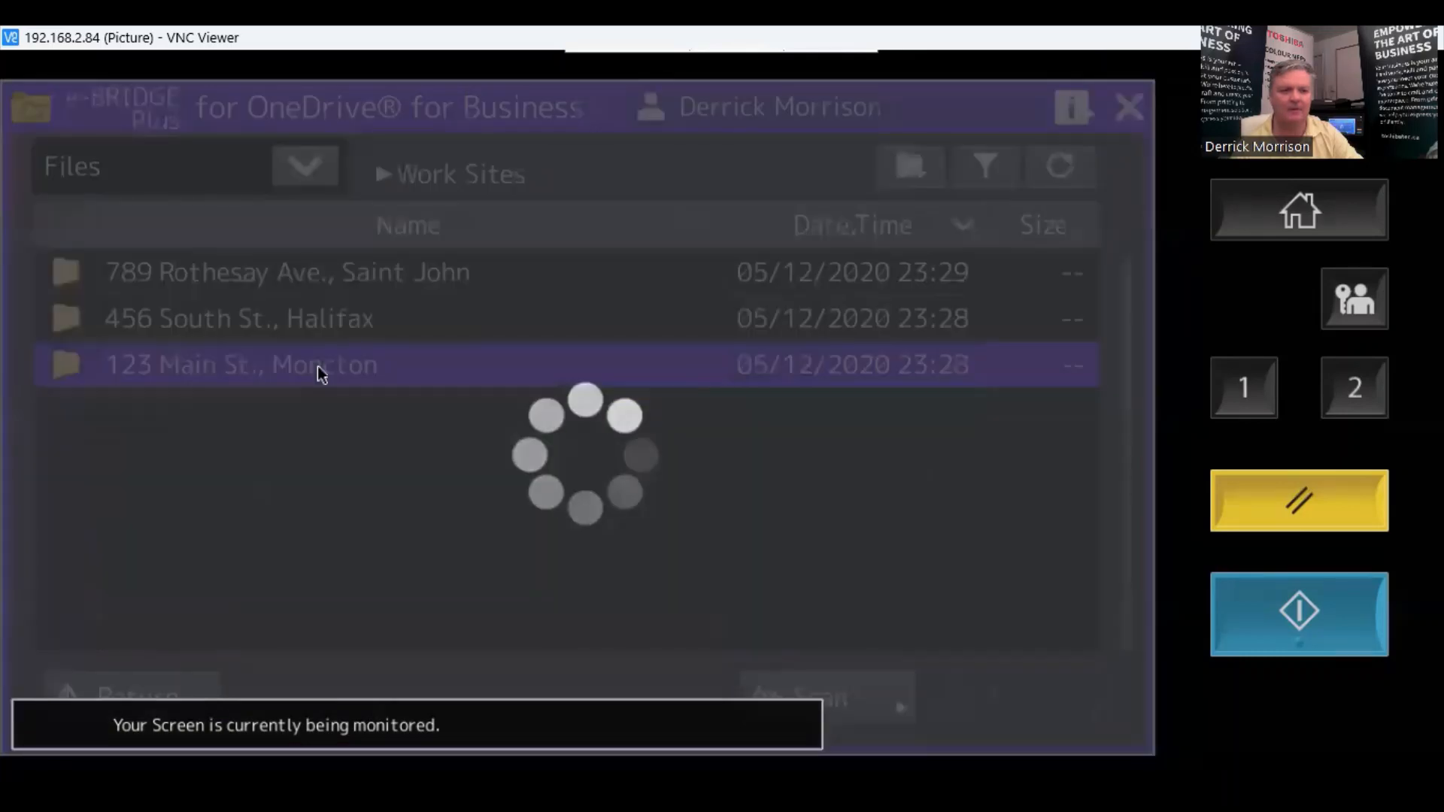
double_click(242, 364)
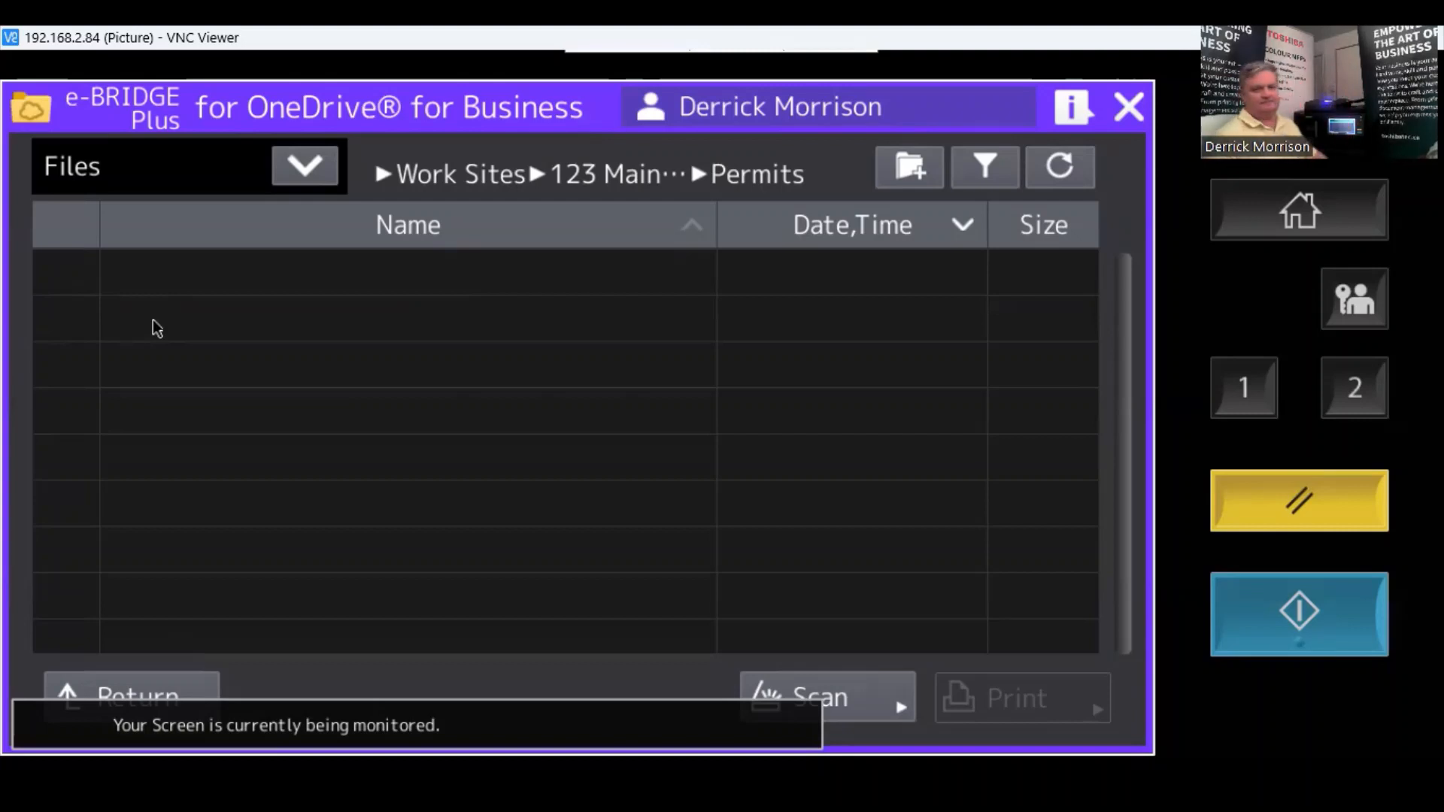
mouse_move(882, 526)
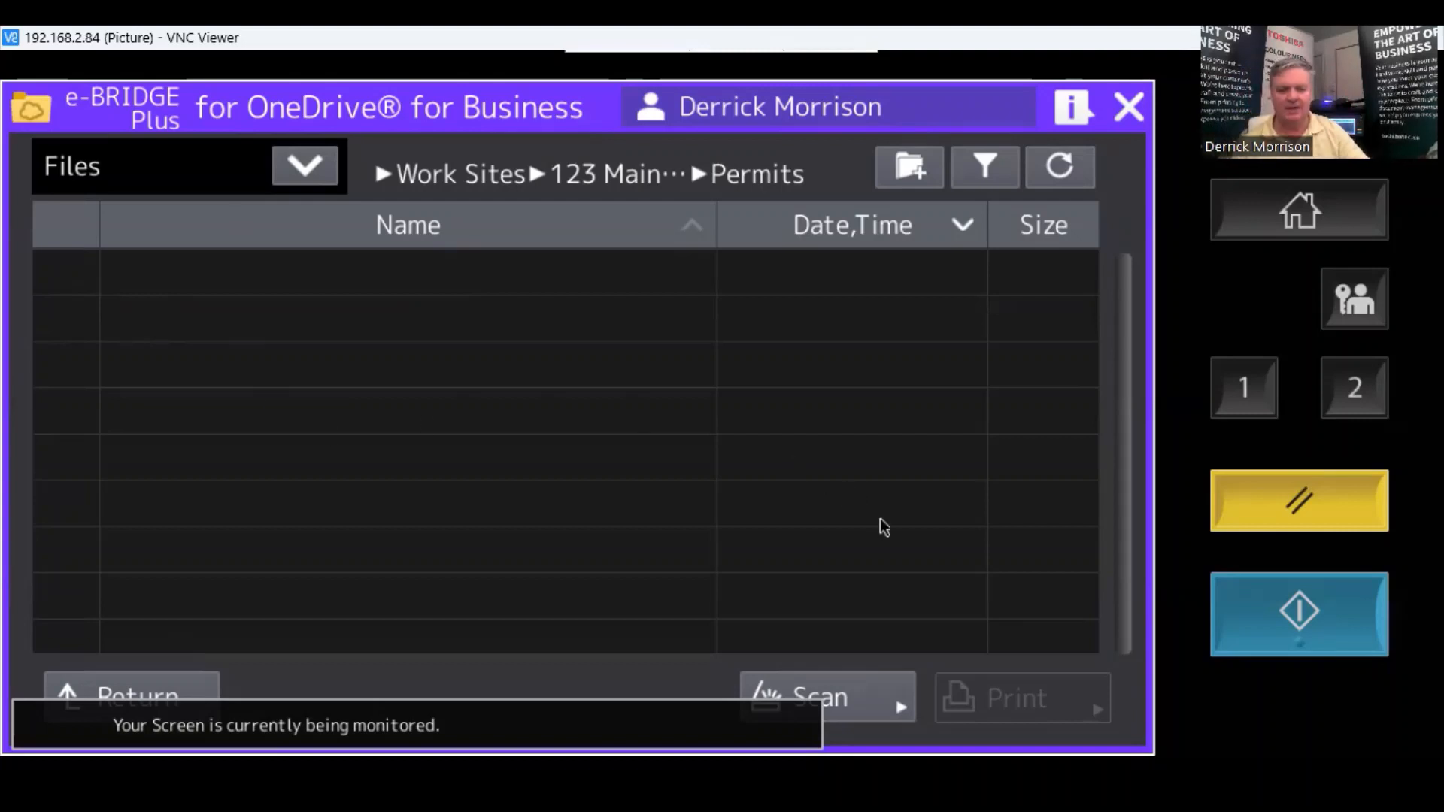
click(826, 697)
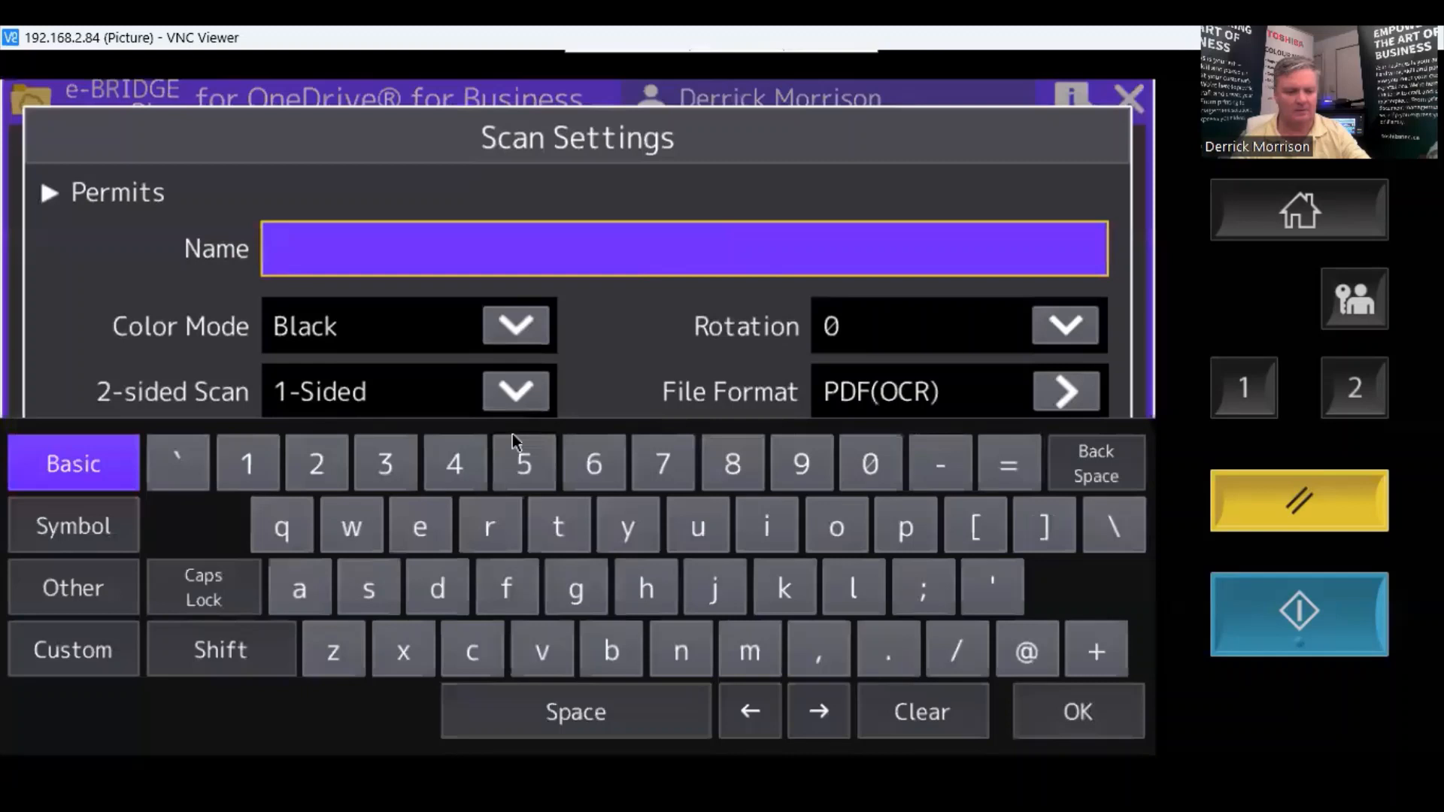
Enter 'Uline Invoice' as the scan name and confirm it
text(Ulin)
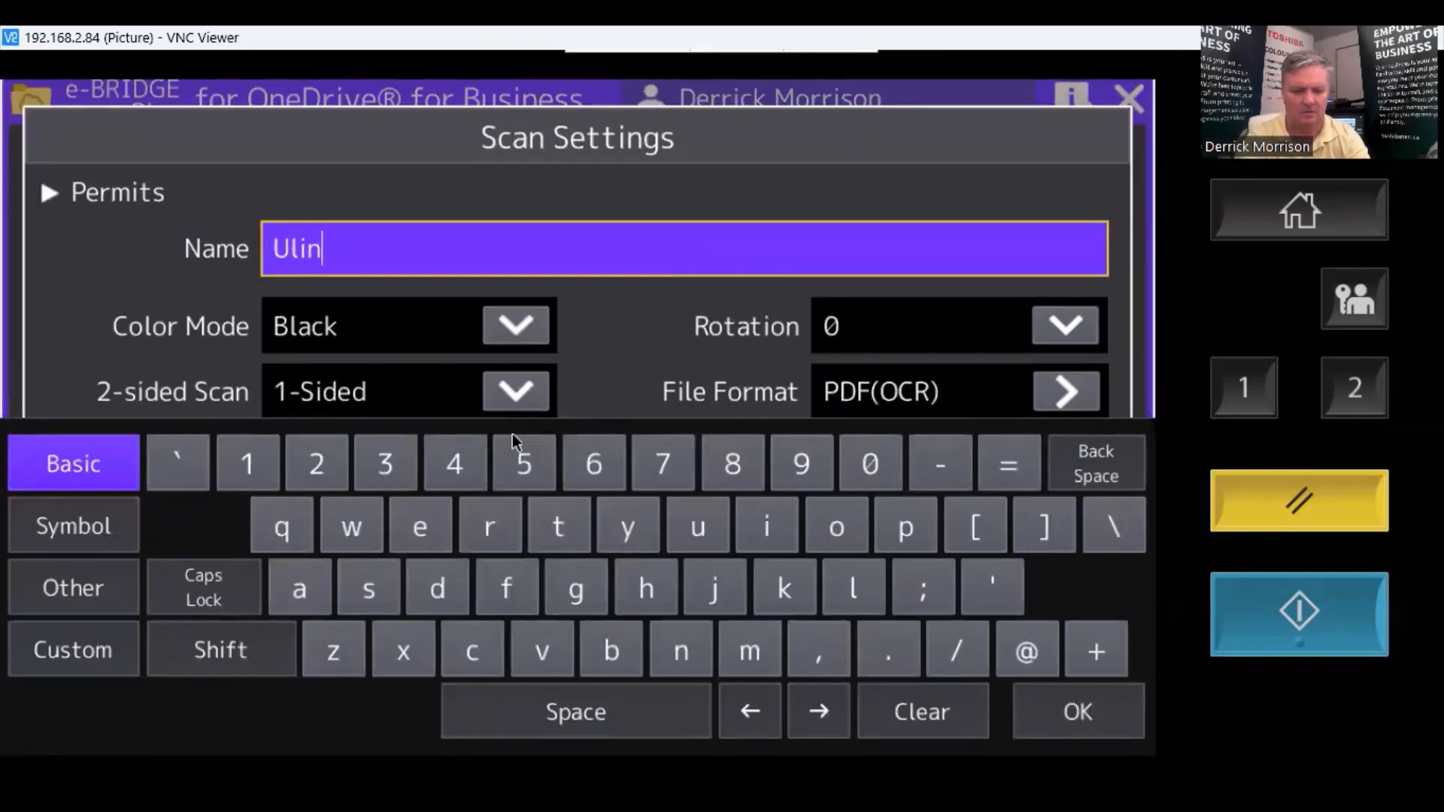
text(e Inv)
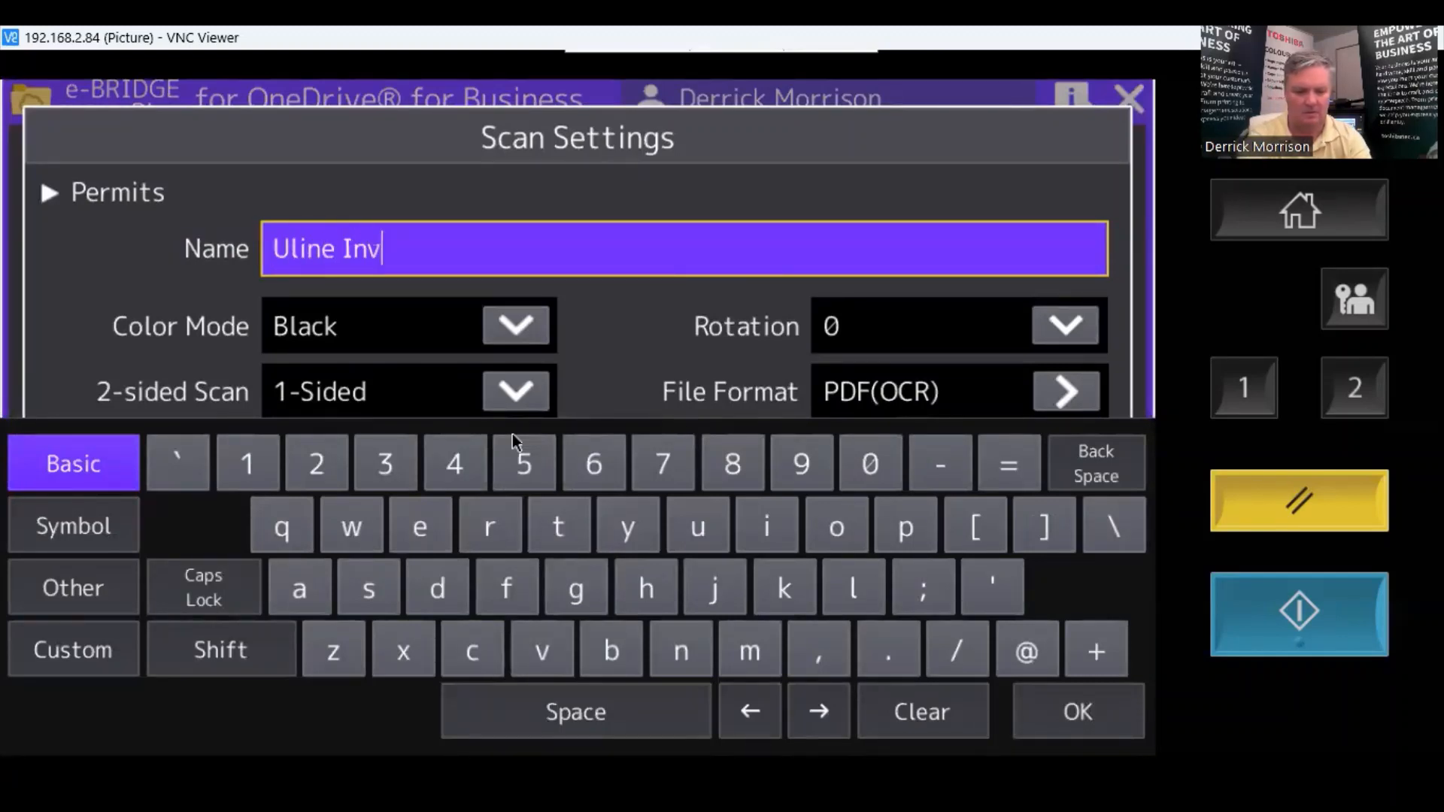
text(oice)
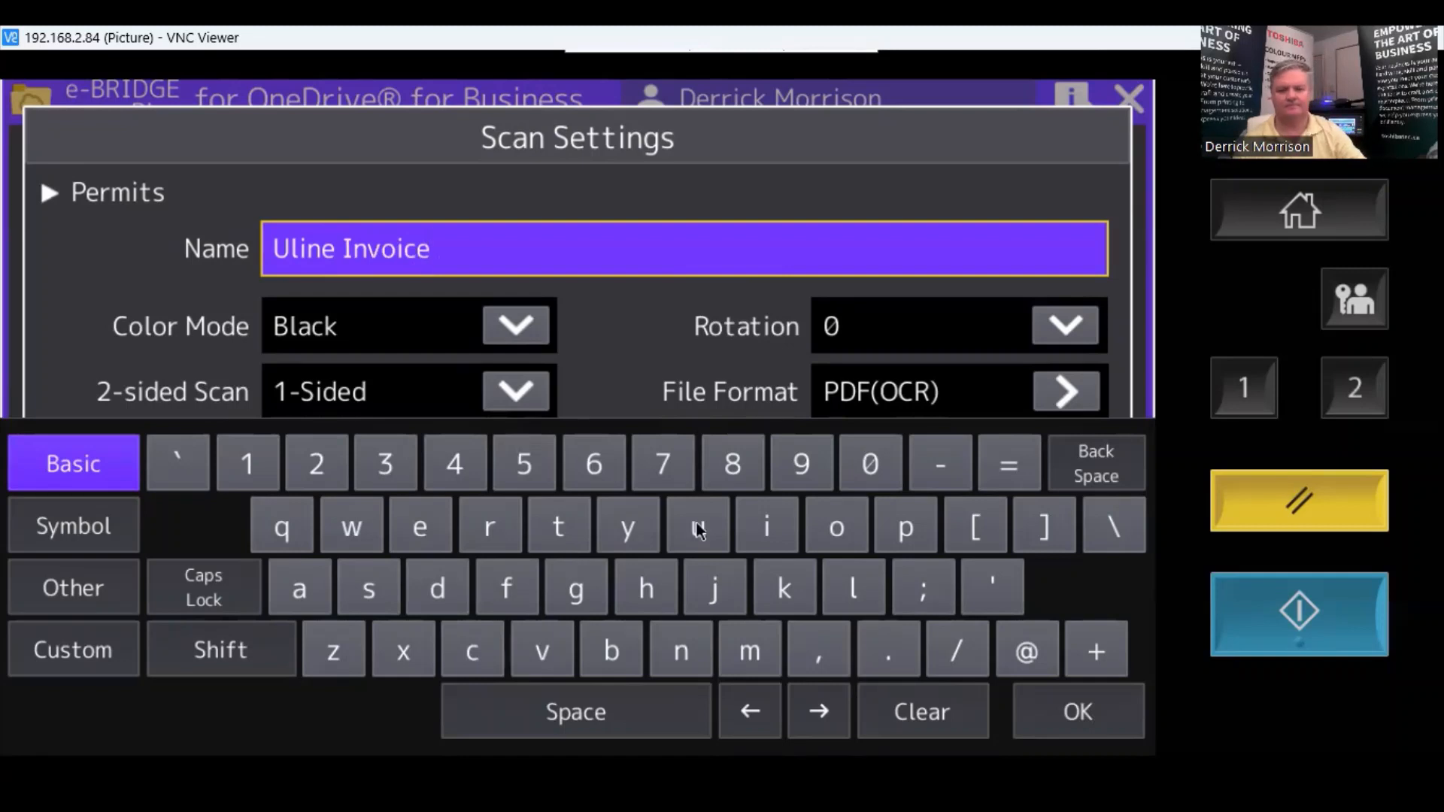
click(1075, 710)
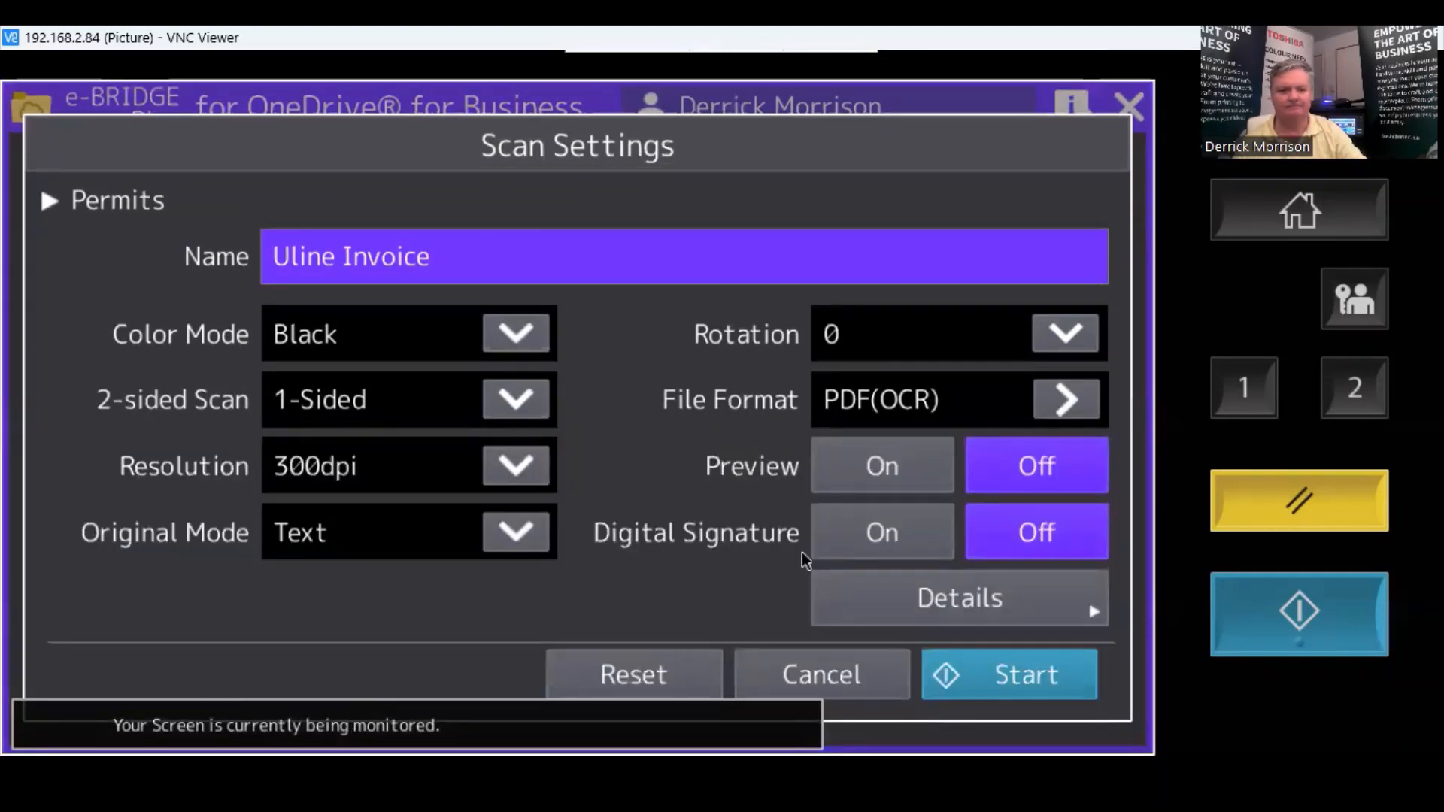
mouse_move(456, 357)
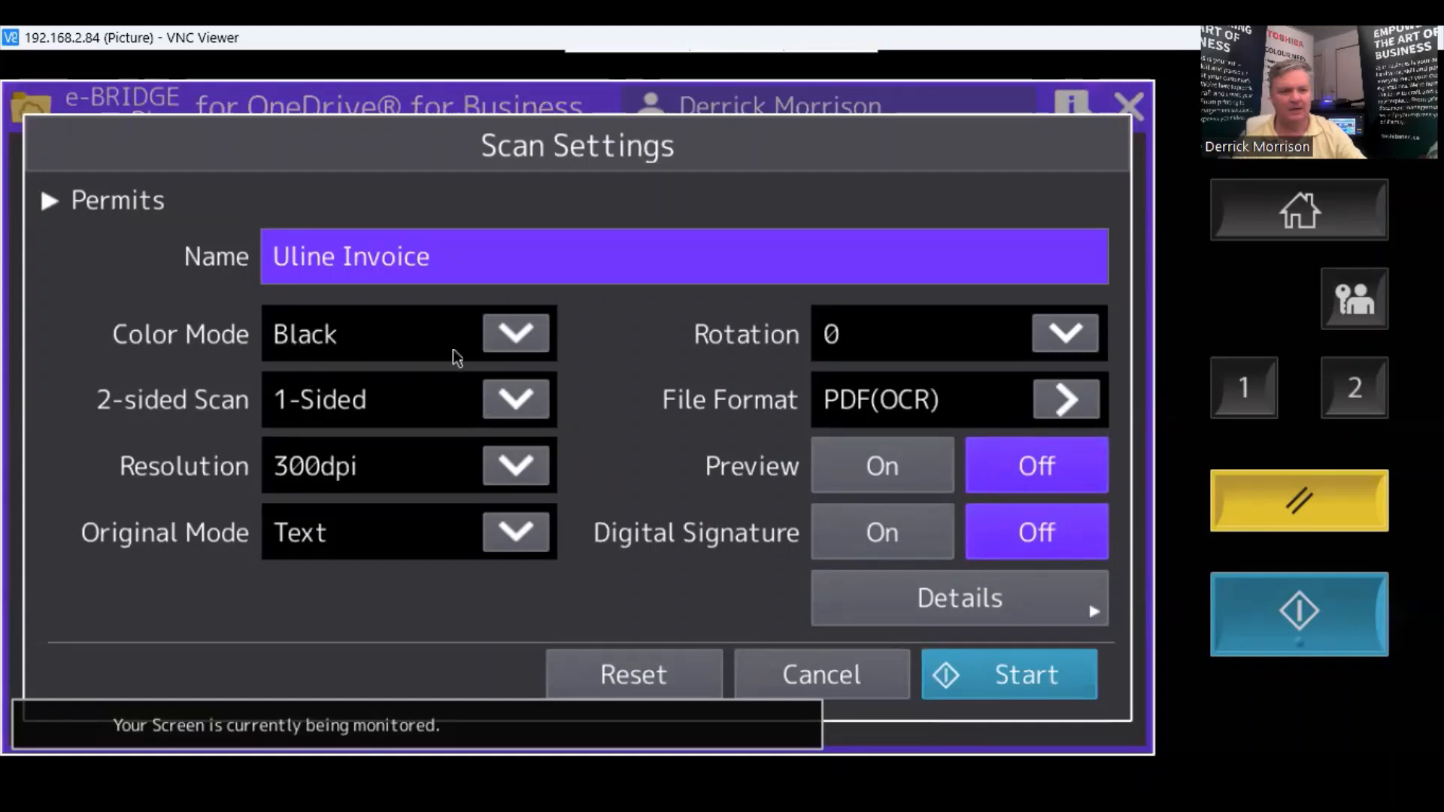
click(513, 333)
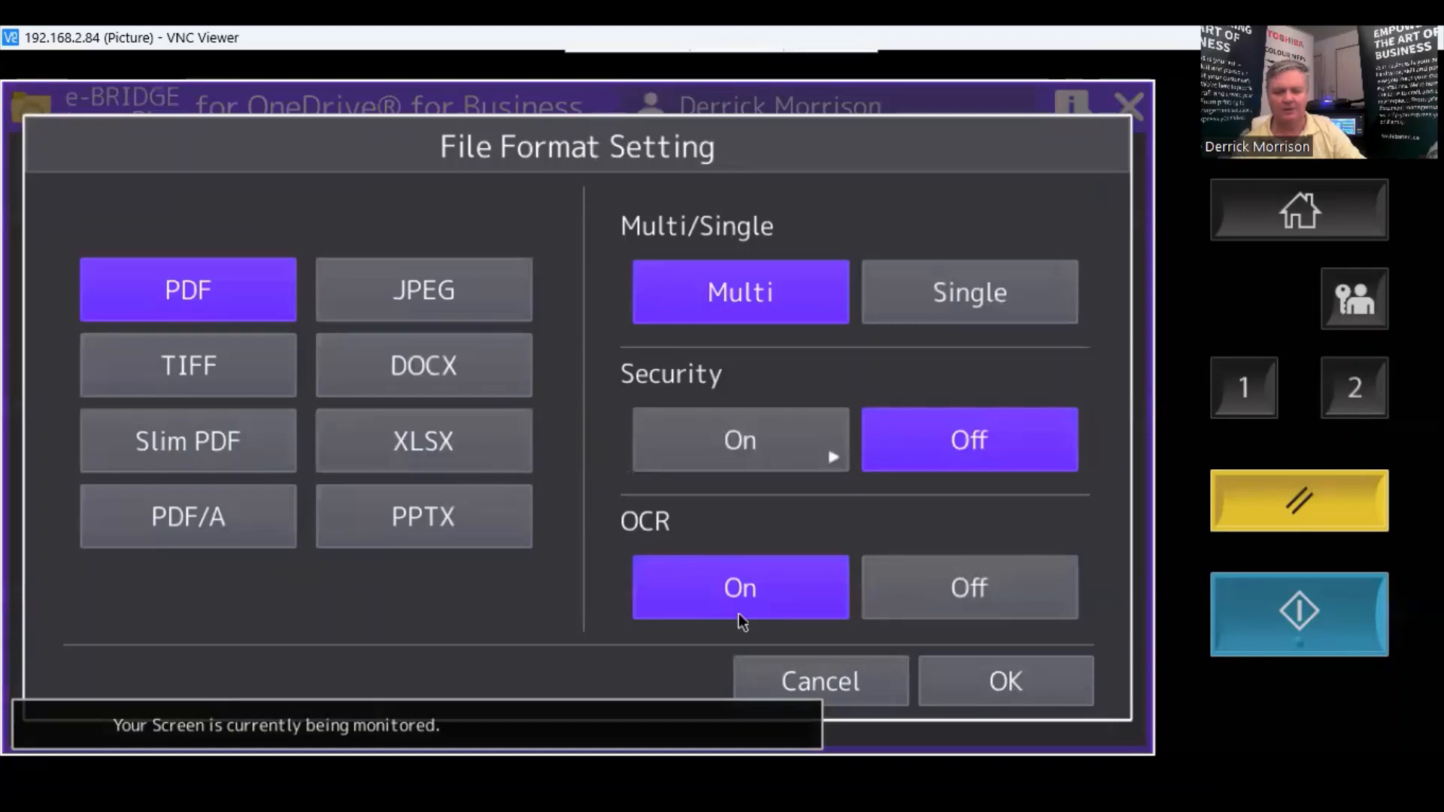
mouse_move(296, 413)
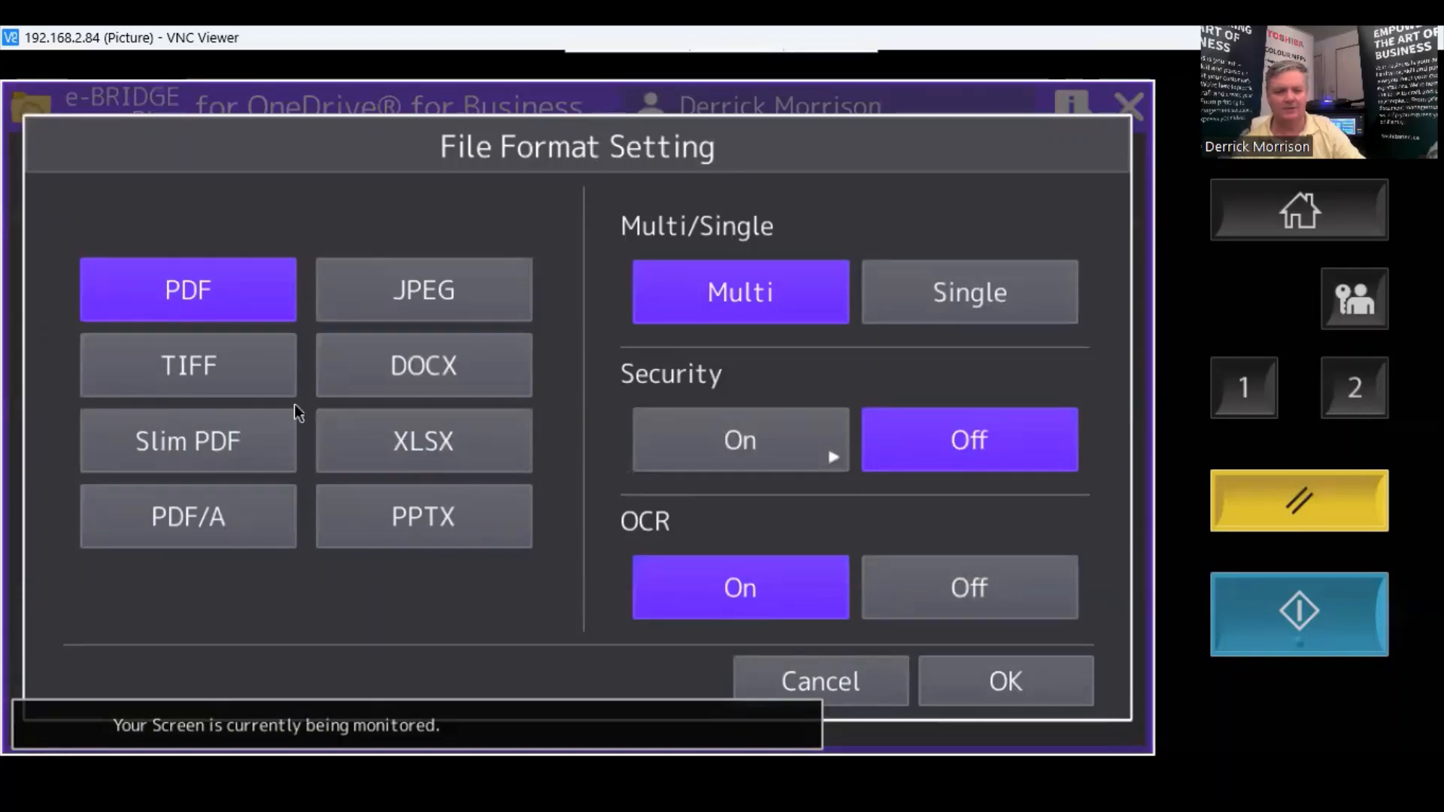
mouse_move(219, 459)
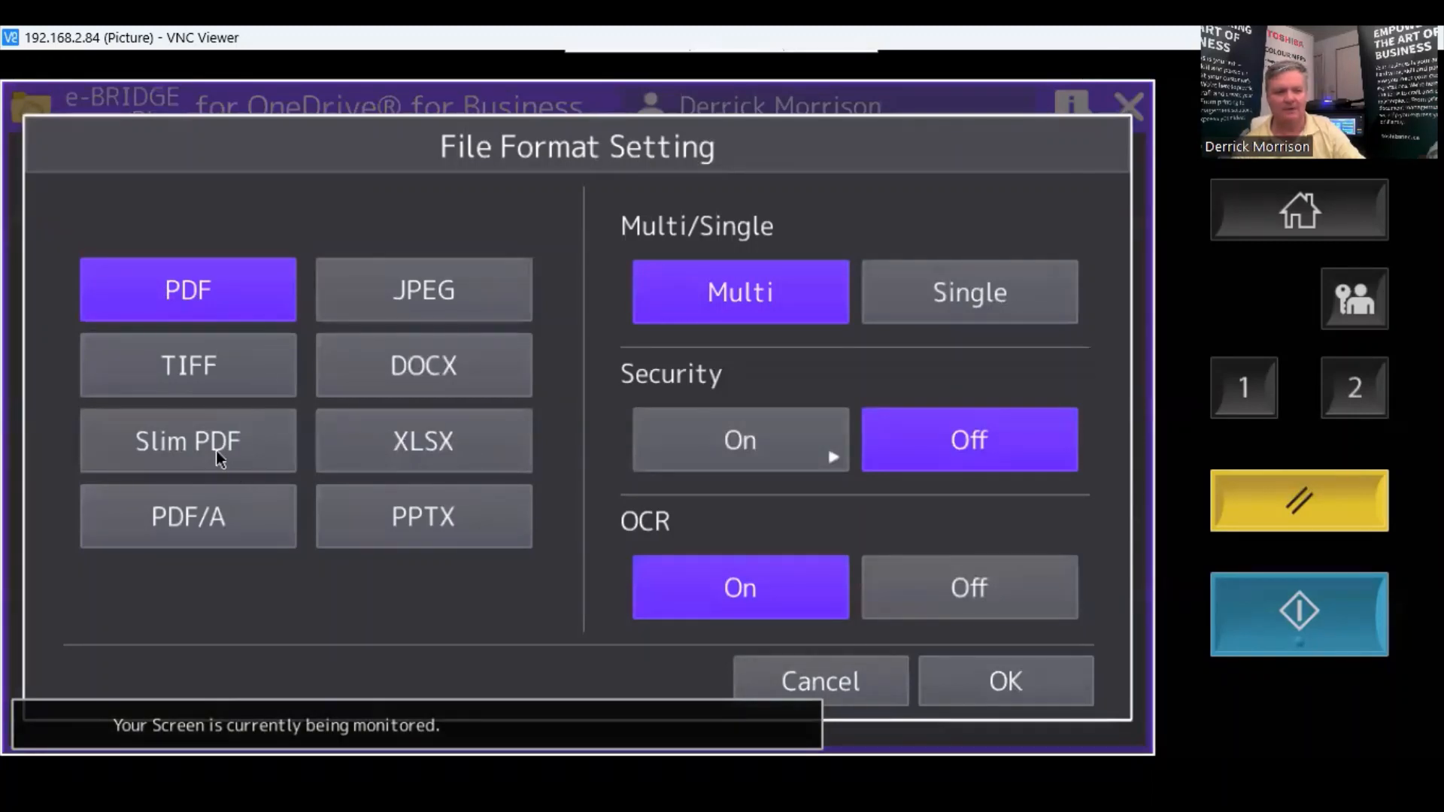
mouse_move(458, 390)
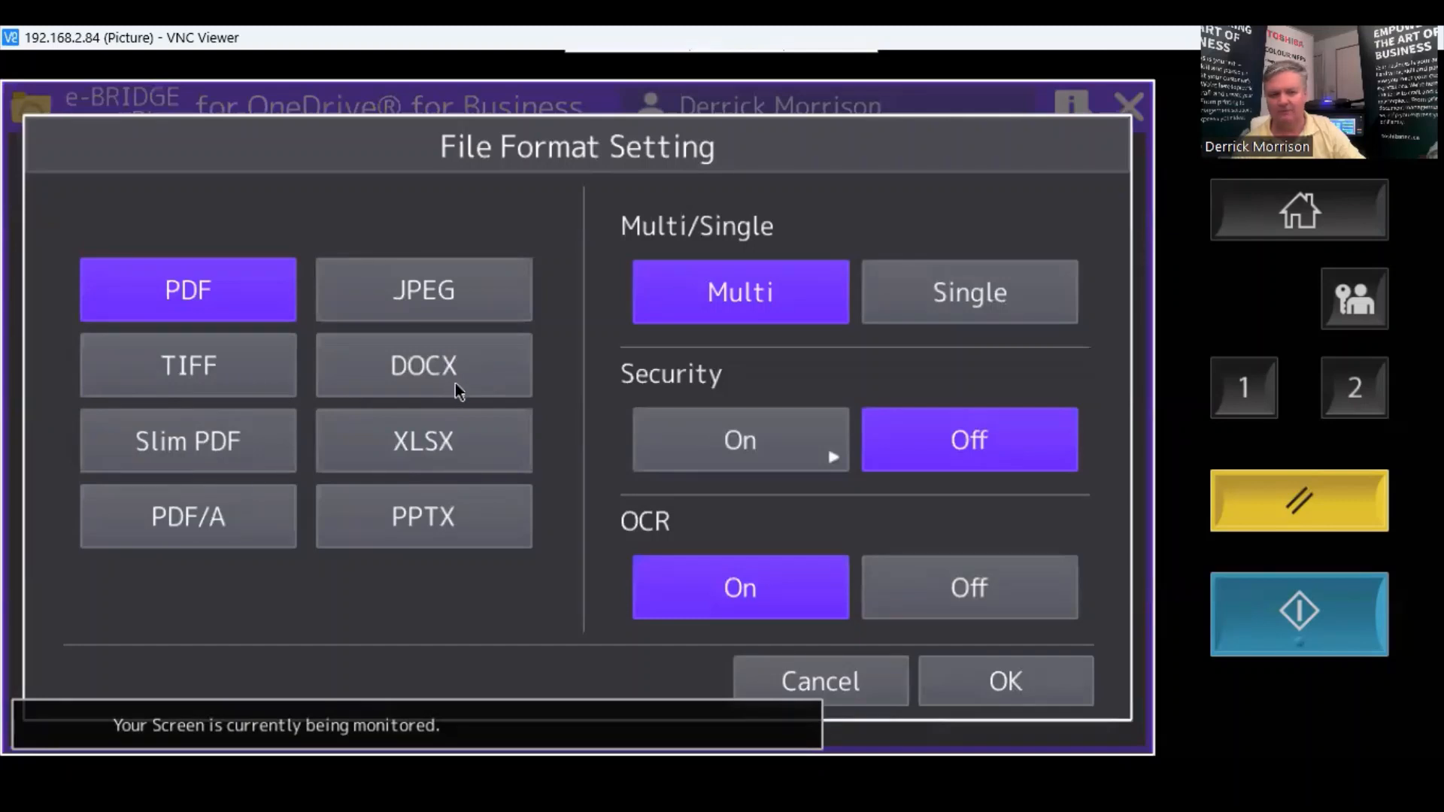
mouse_move(325, 526)
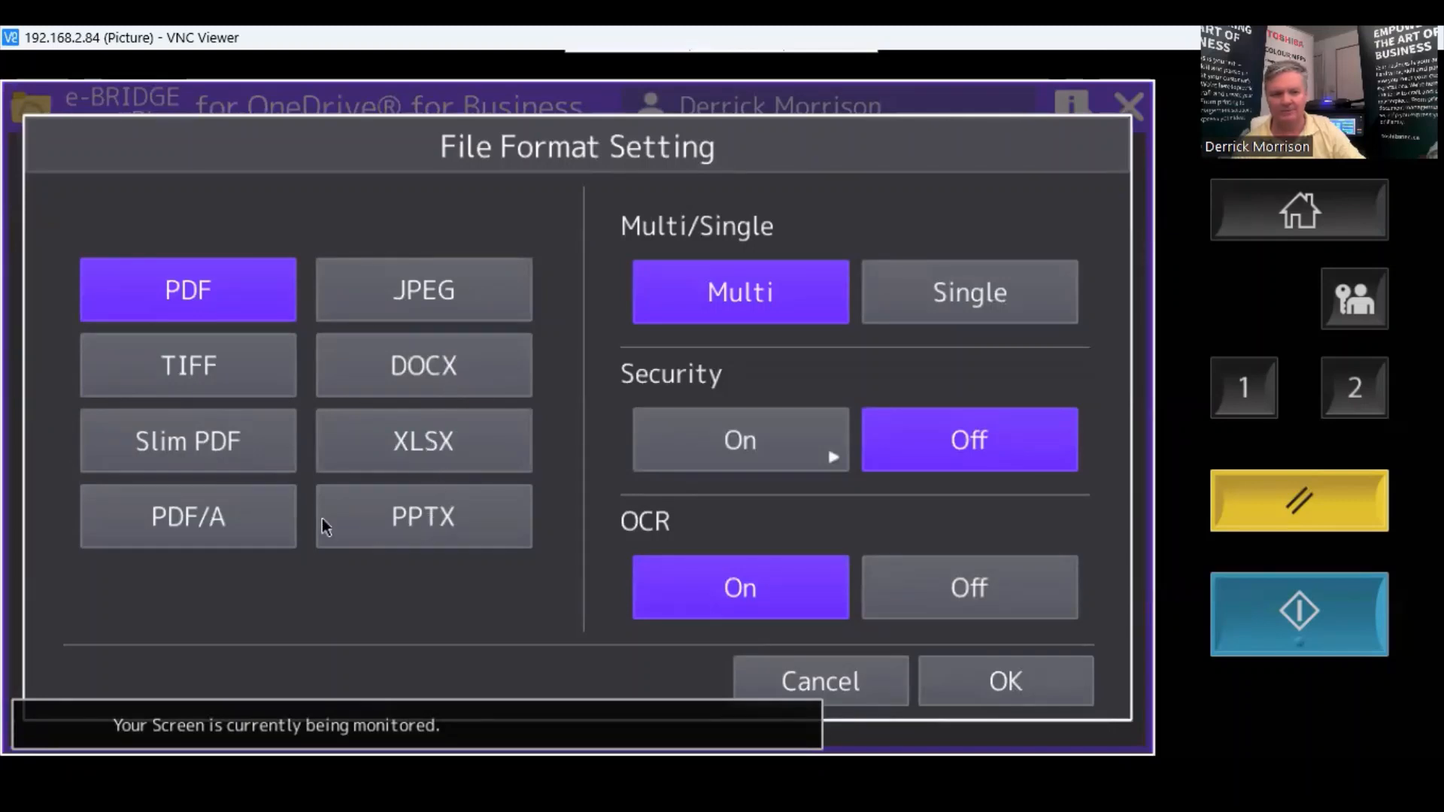
mouse_move(643, 587)
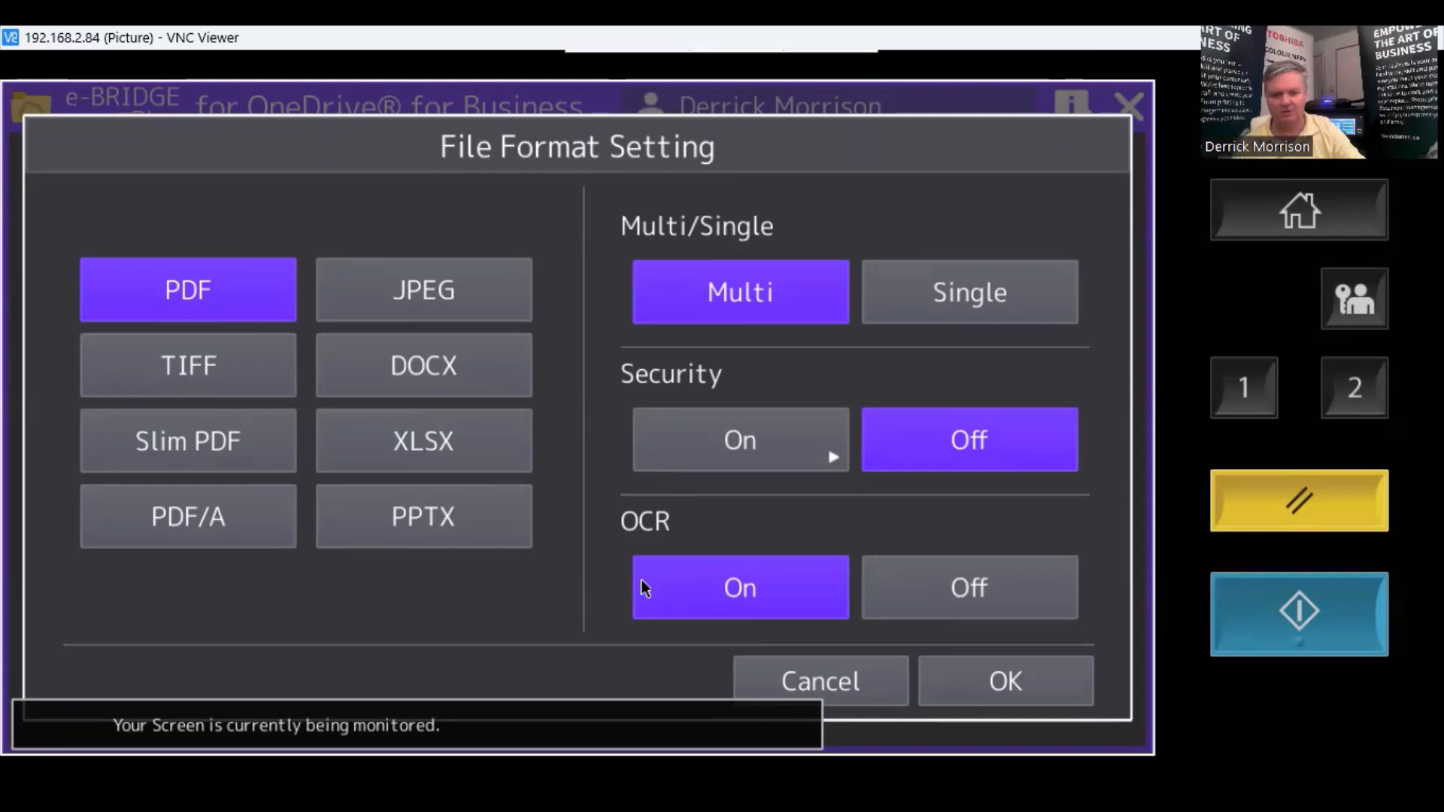
Confirm PDF, Multi, Security Off, OCR On and return to Scan Settings
click(1005, 681)
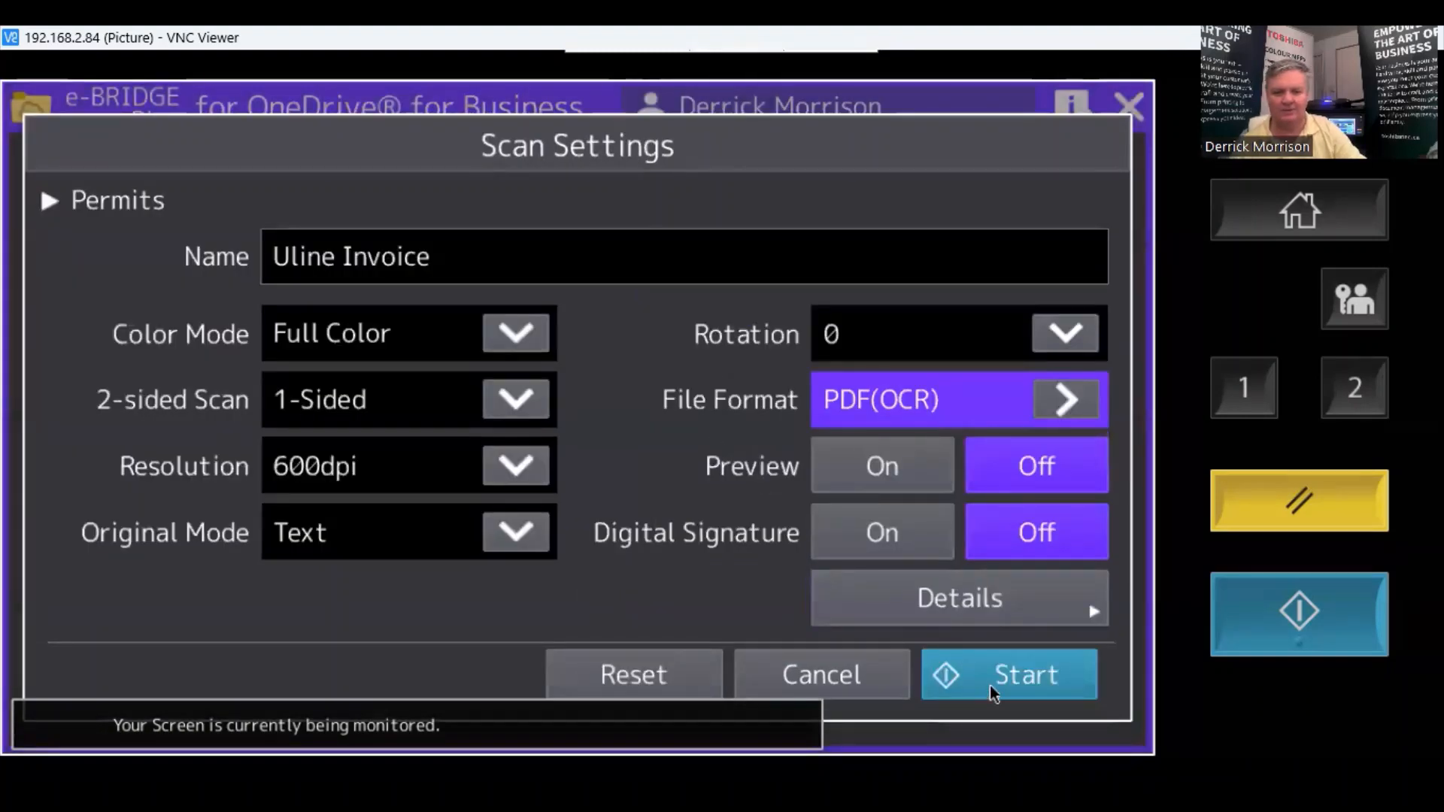
Start scanning the invoice, then stop to finish and upload the file
click(1008, 674)
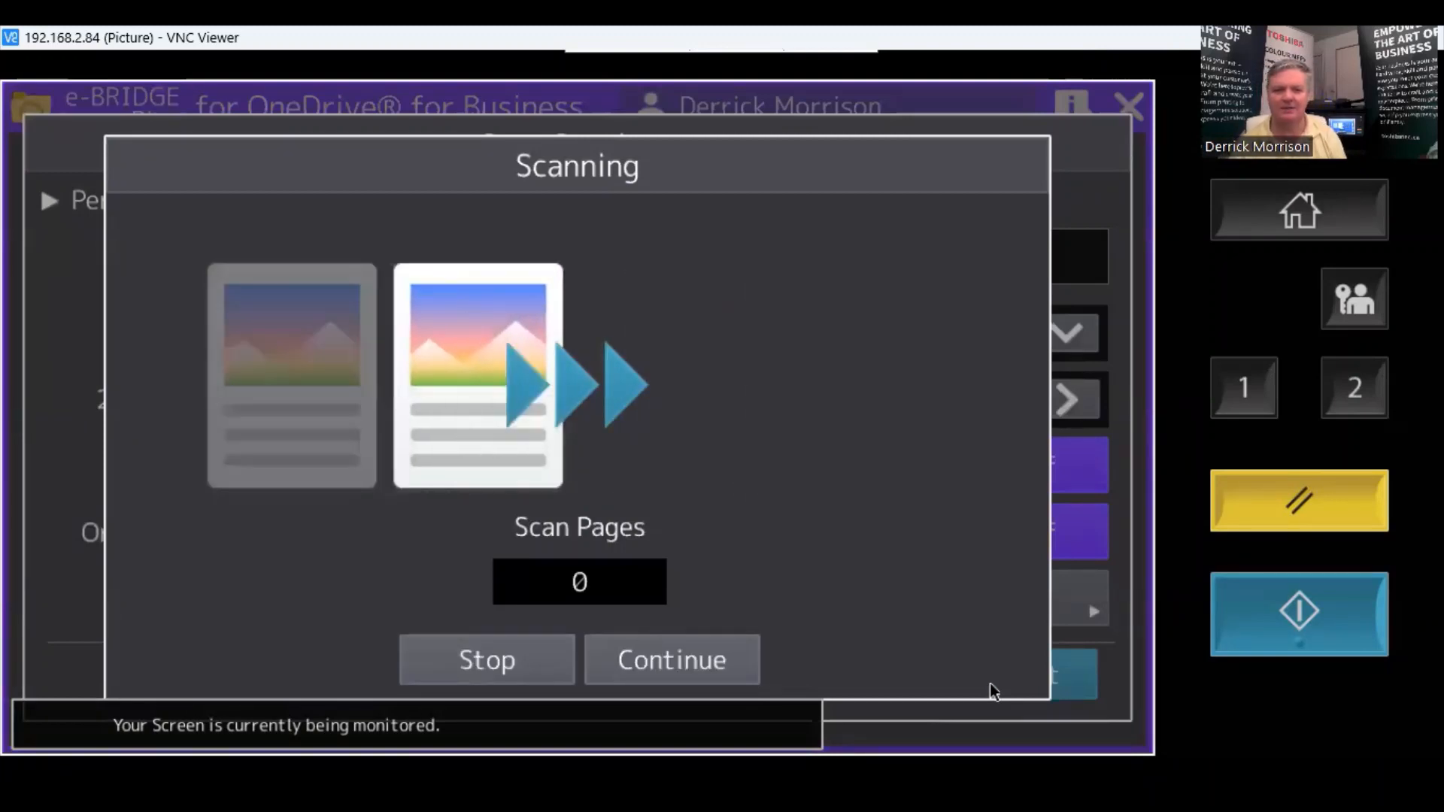
click(670, 660)
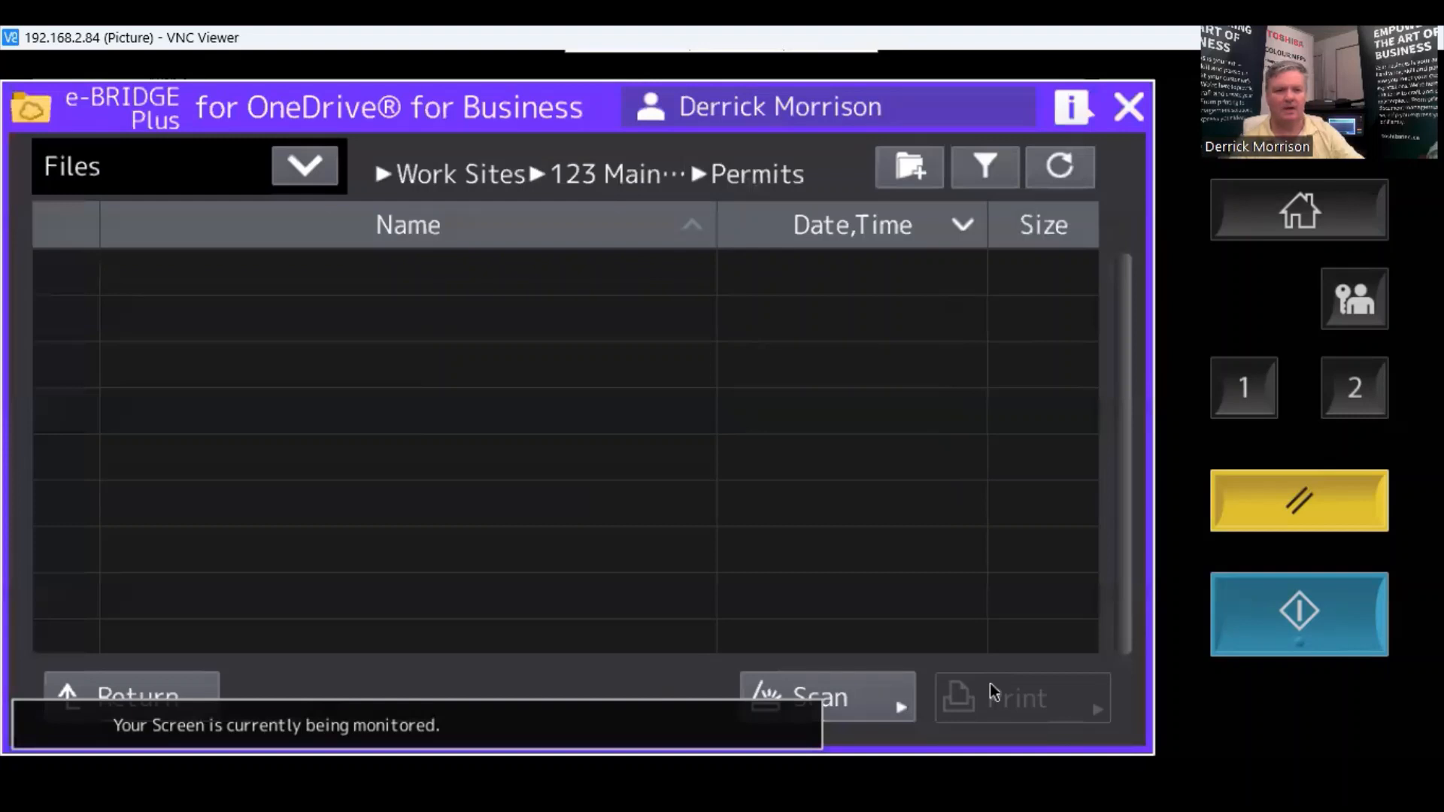
Refresh the Permits listing until the 2MB Uline Invoice.pdf appears
click(1059, 167)
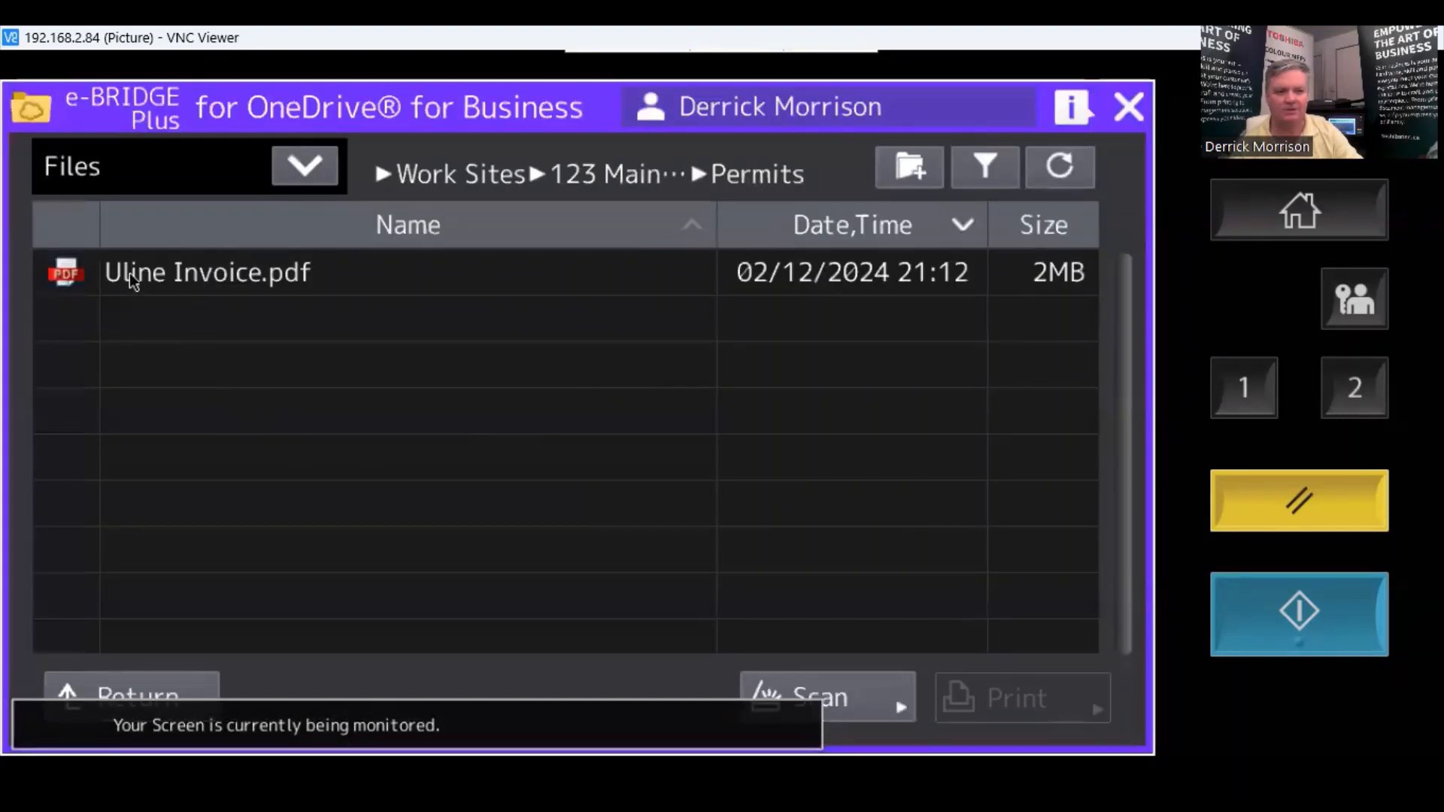
click(206, 272)
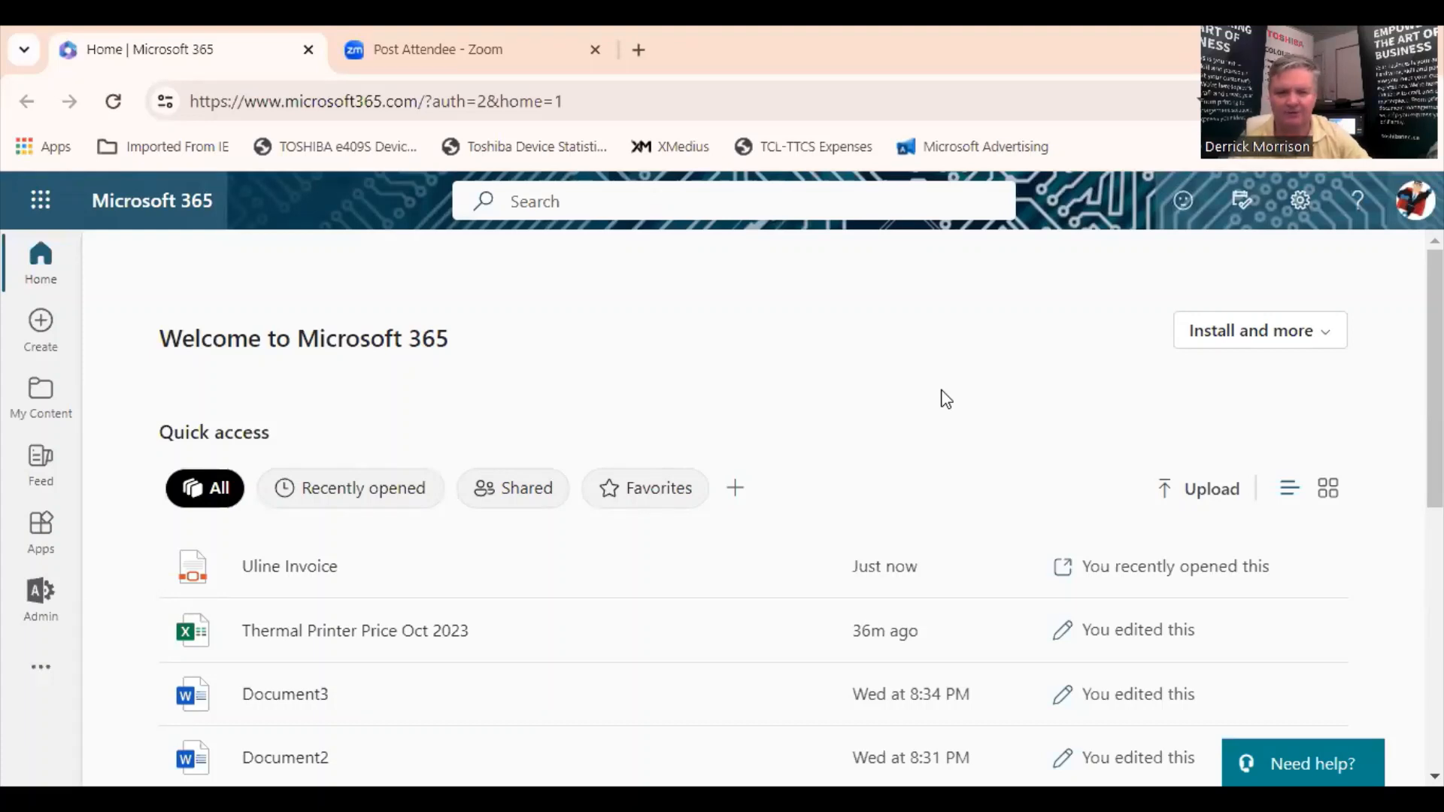
mouse_move(811, 398)
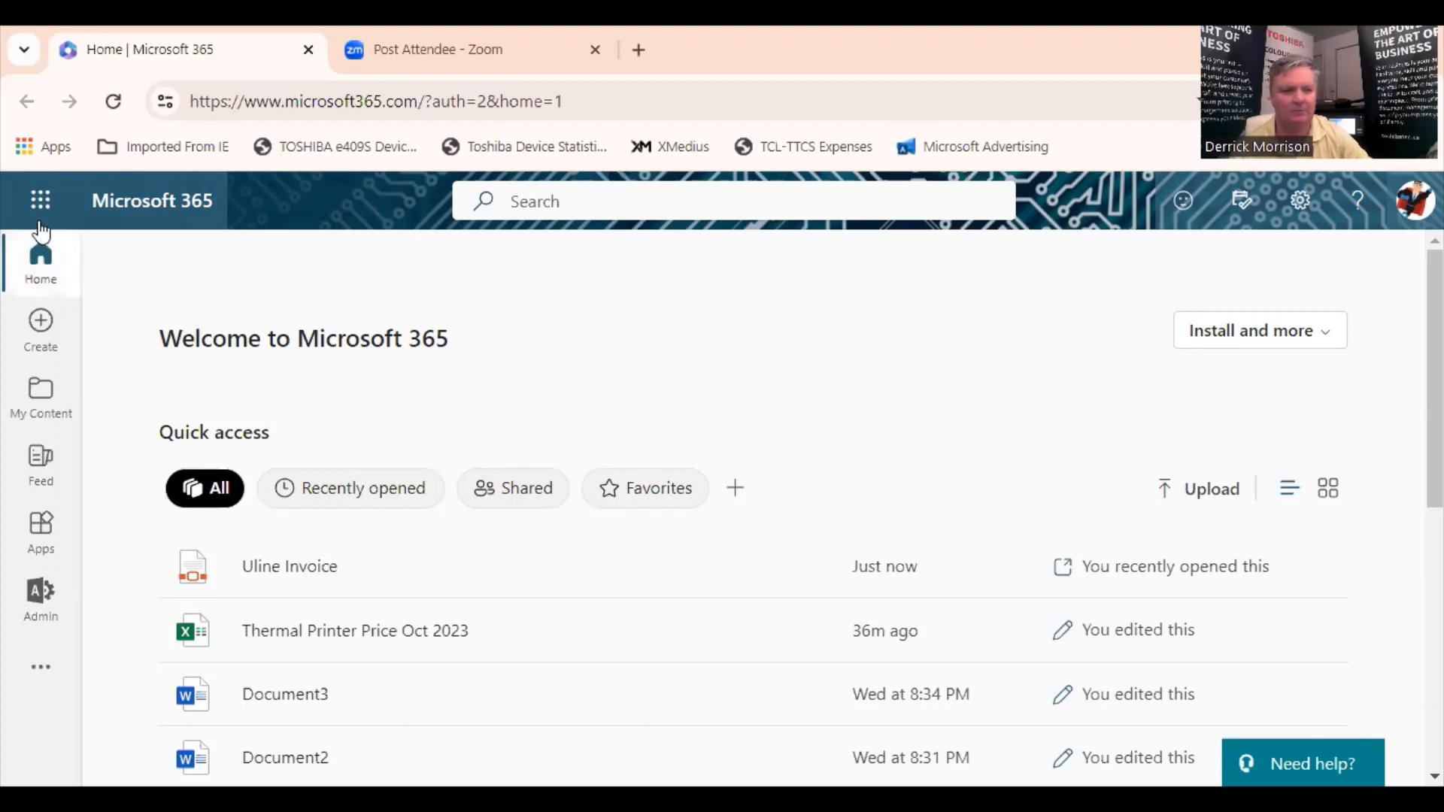
Launch OneDrive from the Microsoft 365 app launcher
click(40, 201)
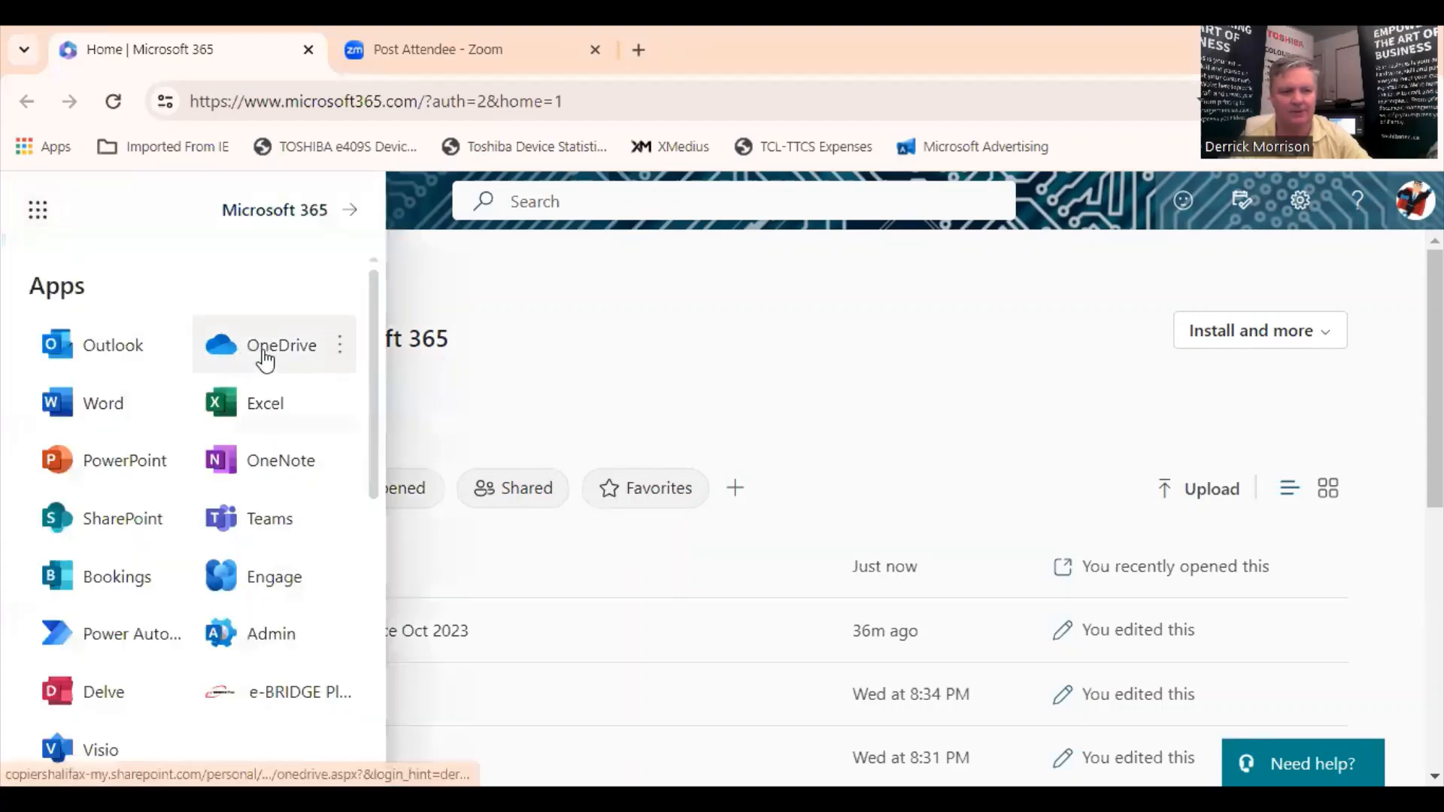
click(280, 345)
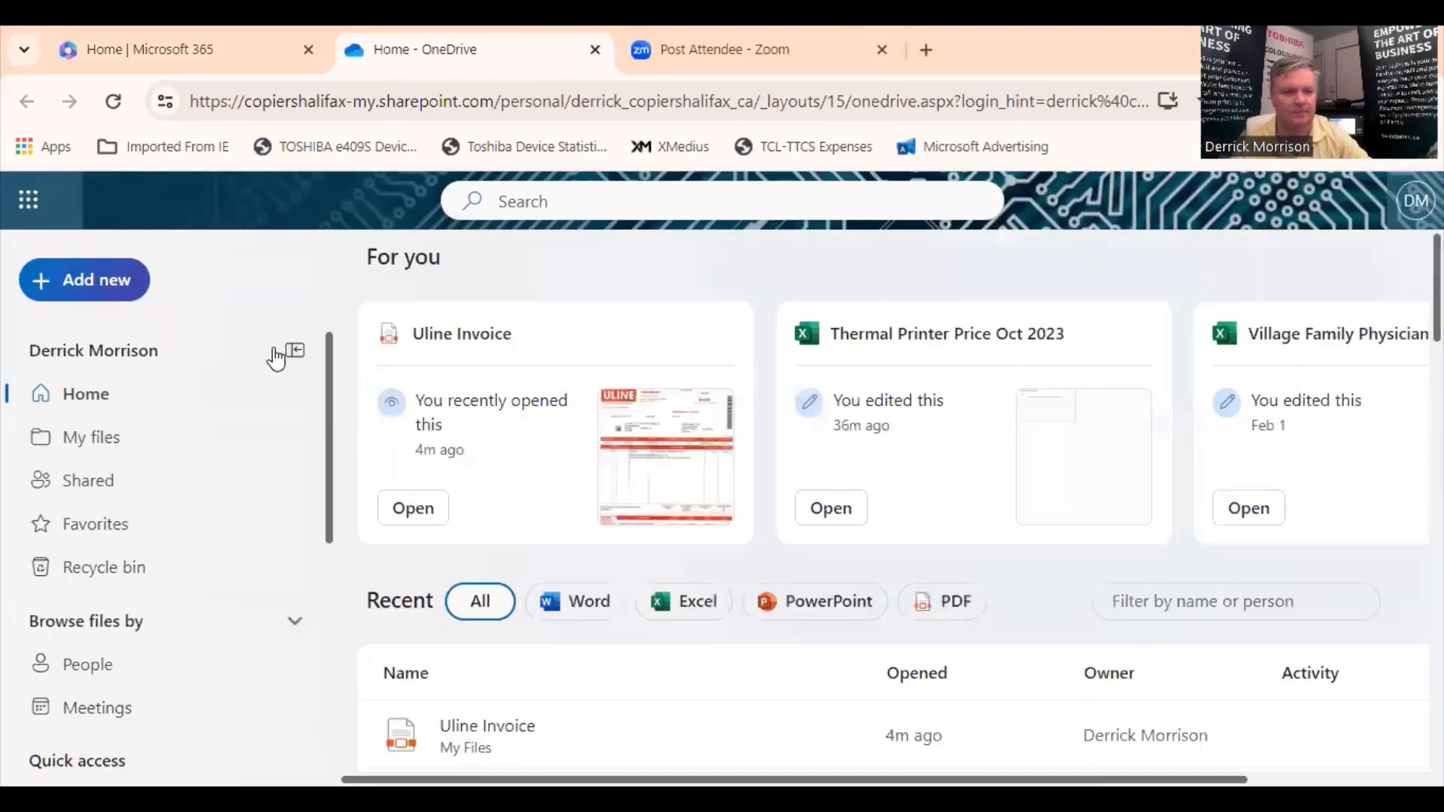
Browse My files > Work Sites > 123 Main St., Moncton > Permits and open Uline Invoice.pdf
click(92, 437)
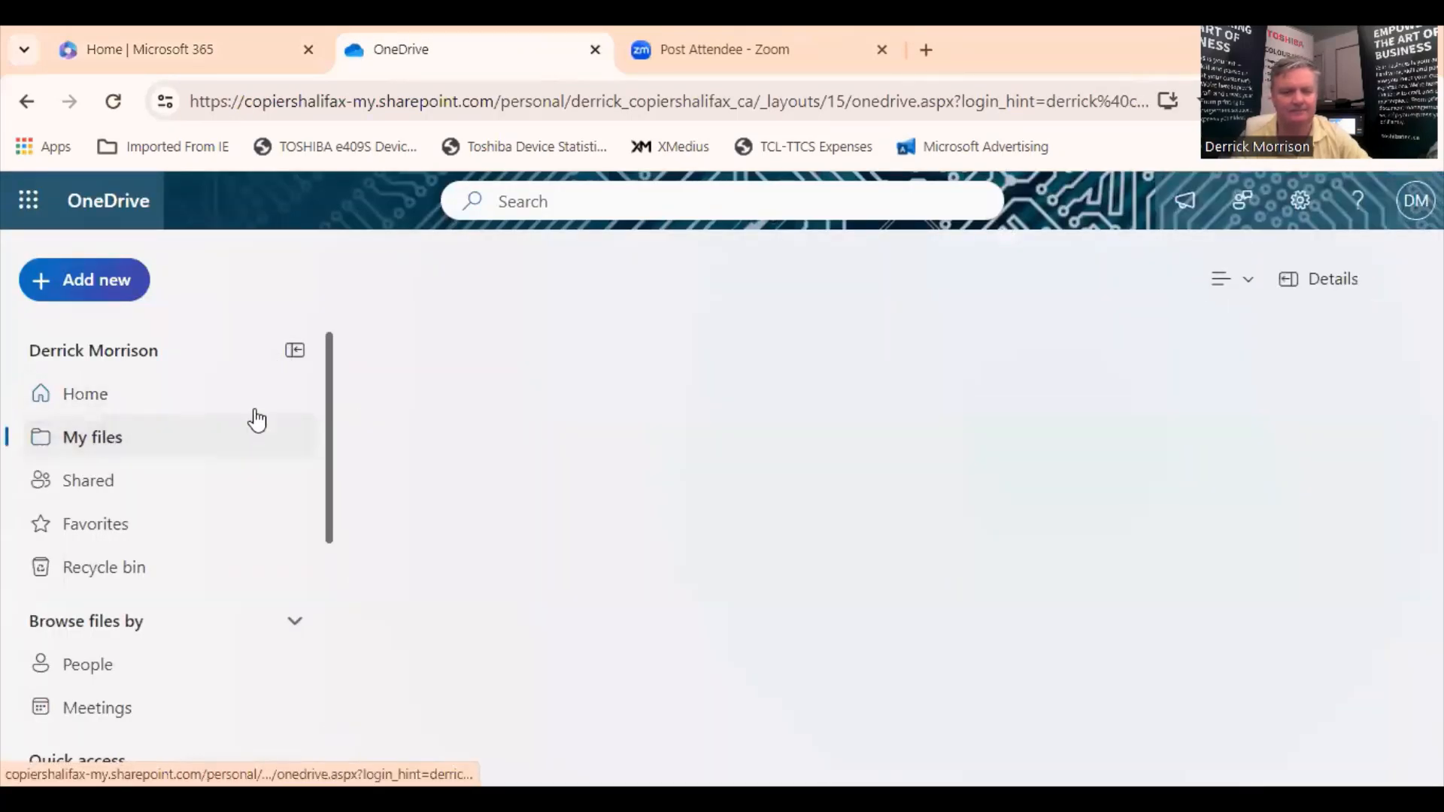
click(92, 436)
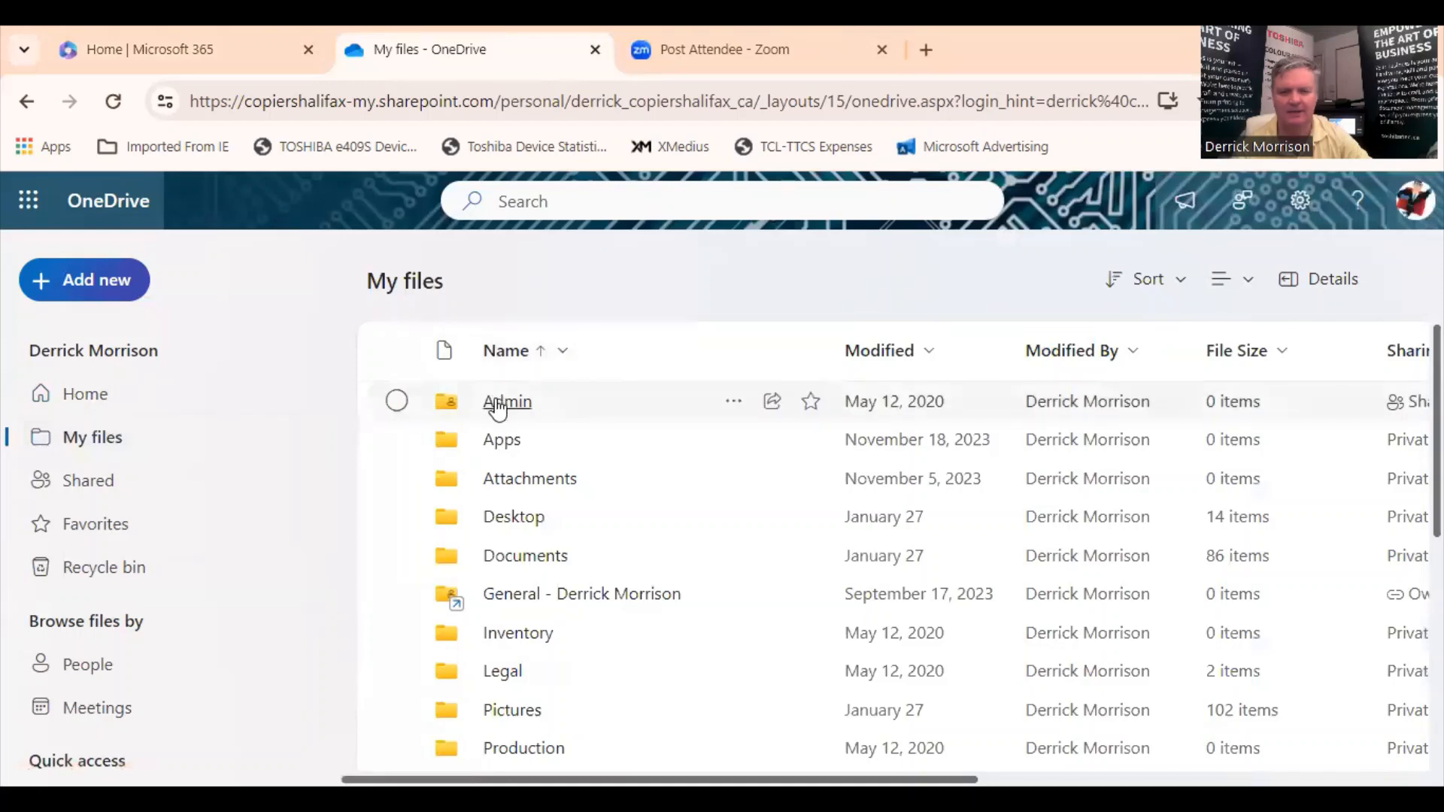
scroll(down, 3)
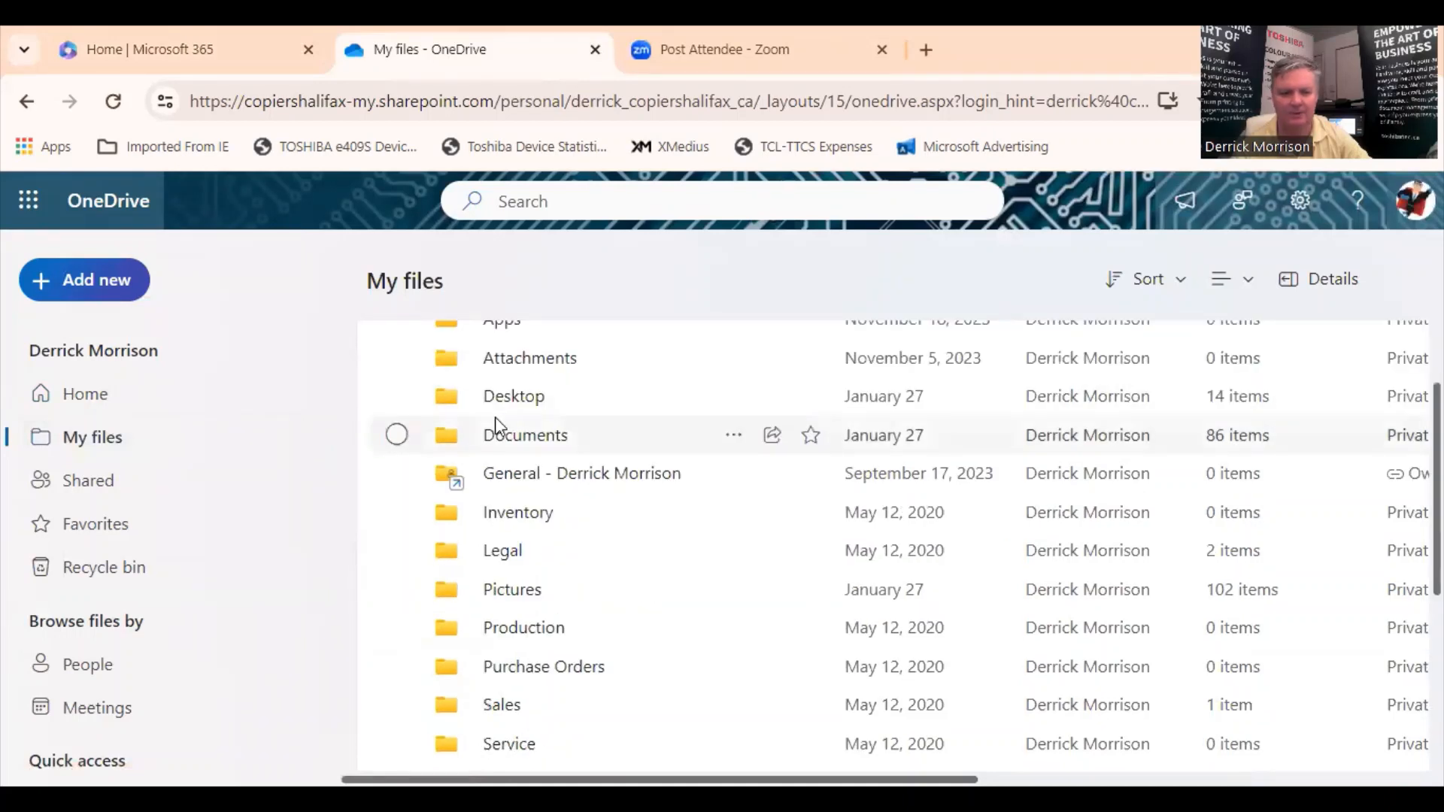
scroll(down, 3)
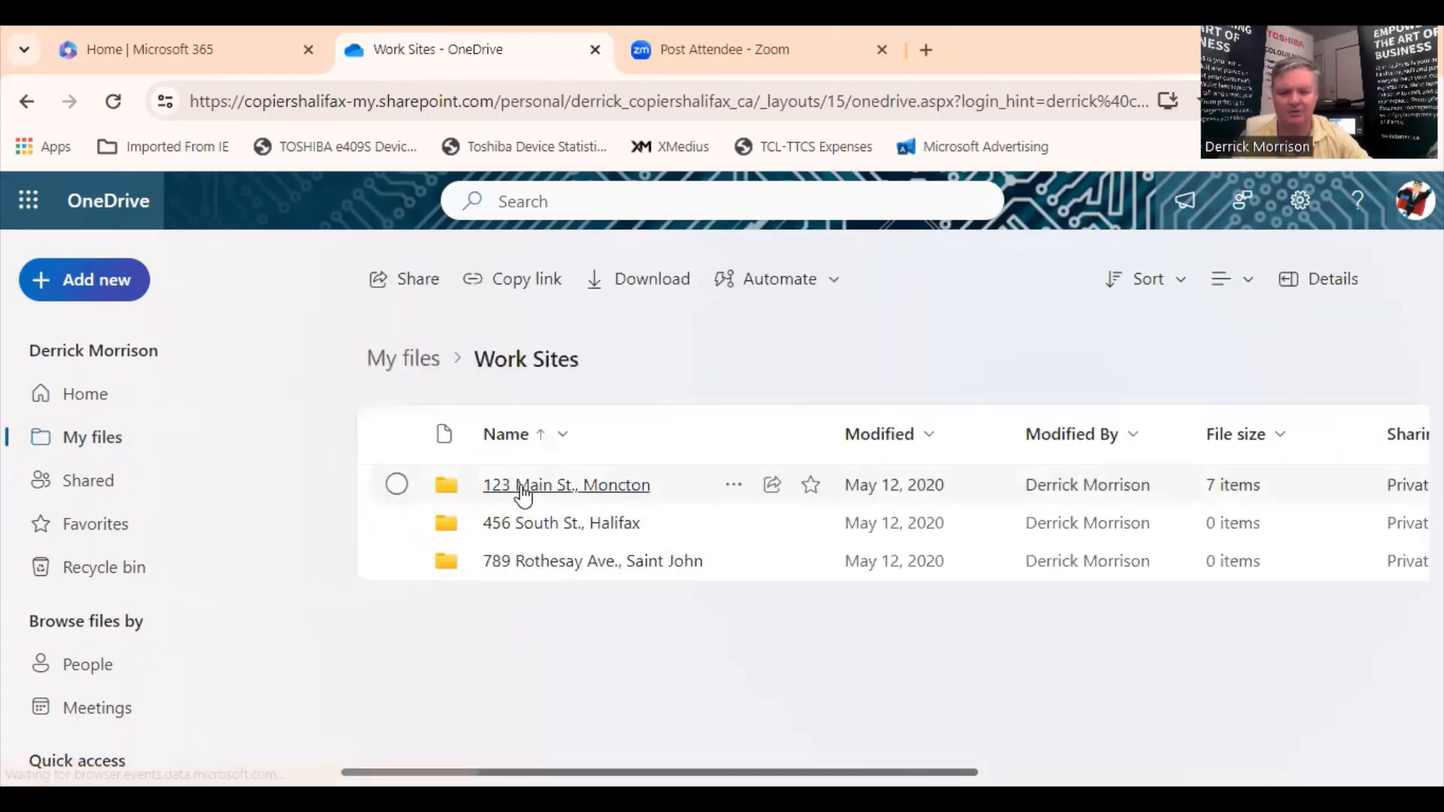
click(567, 484)
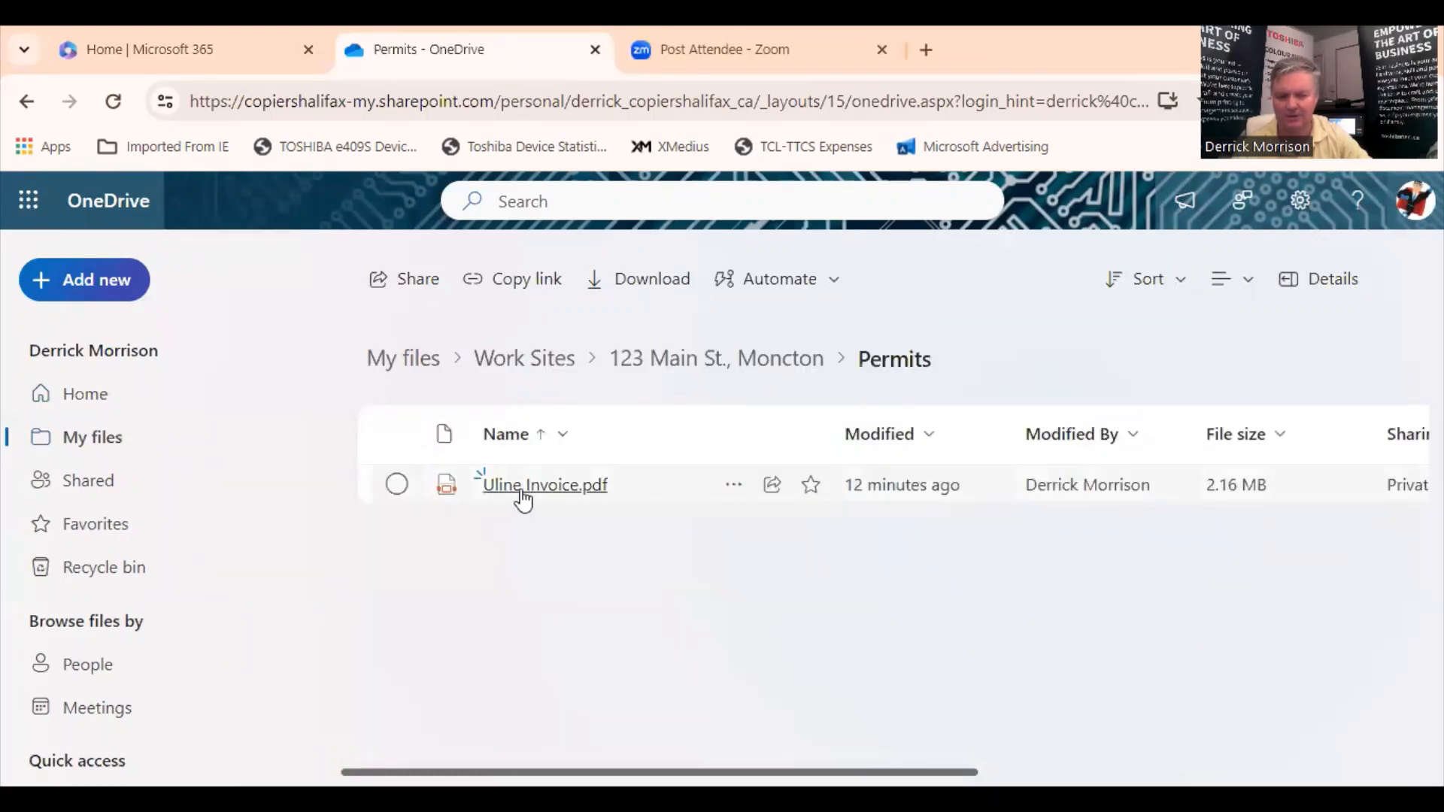
click(543, 485)
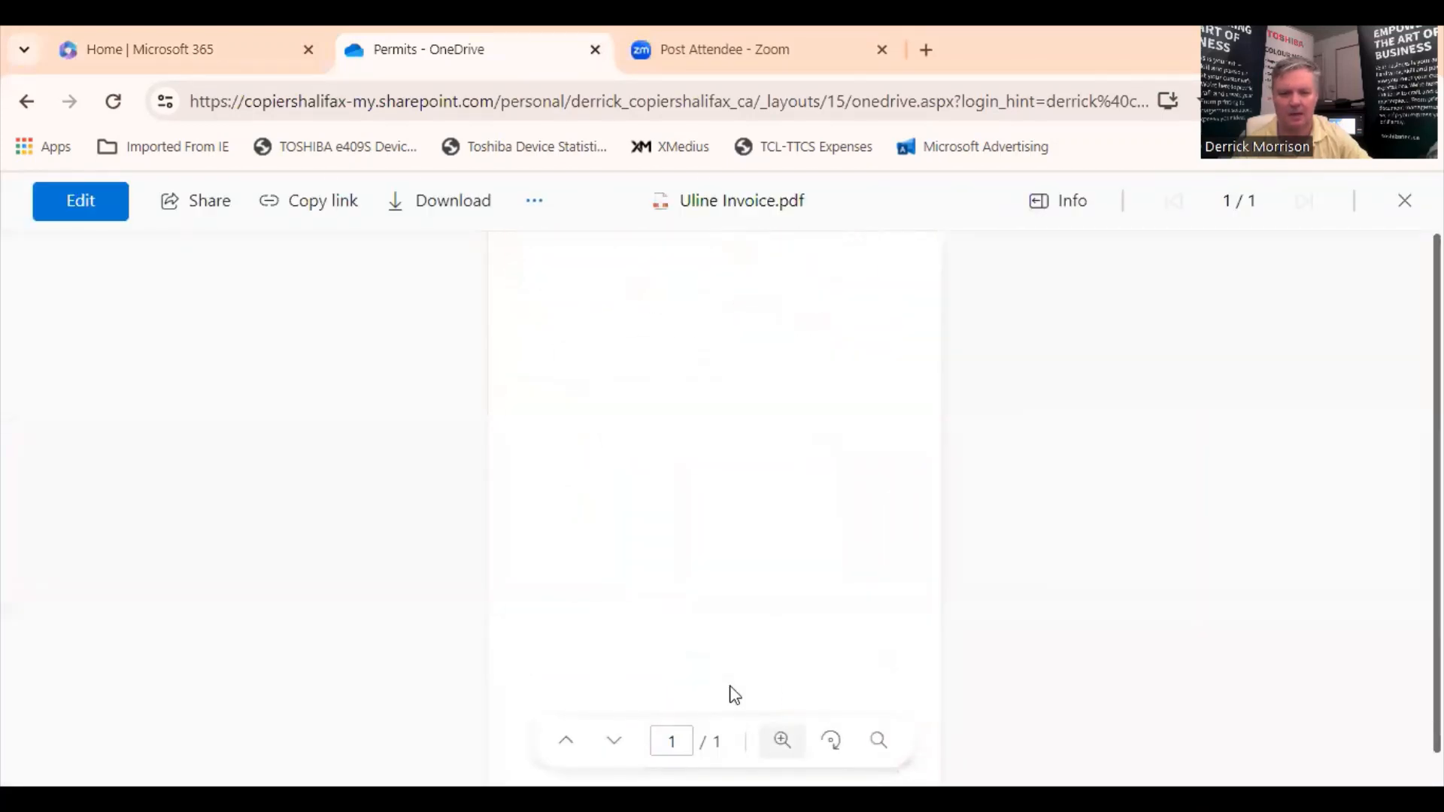
Zoom into the Uline Invoice PDF and scroll back to the top of the page
click(781, 739)
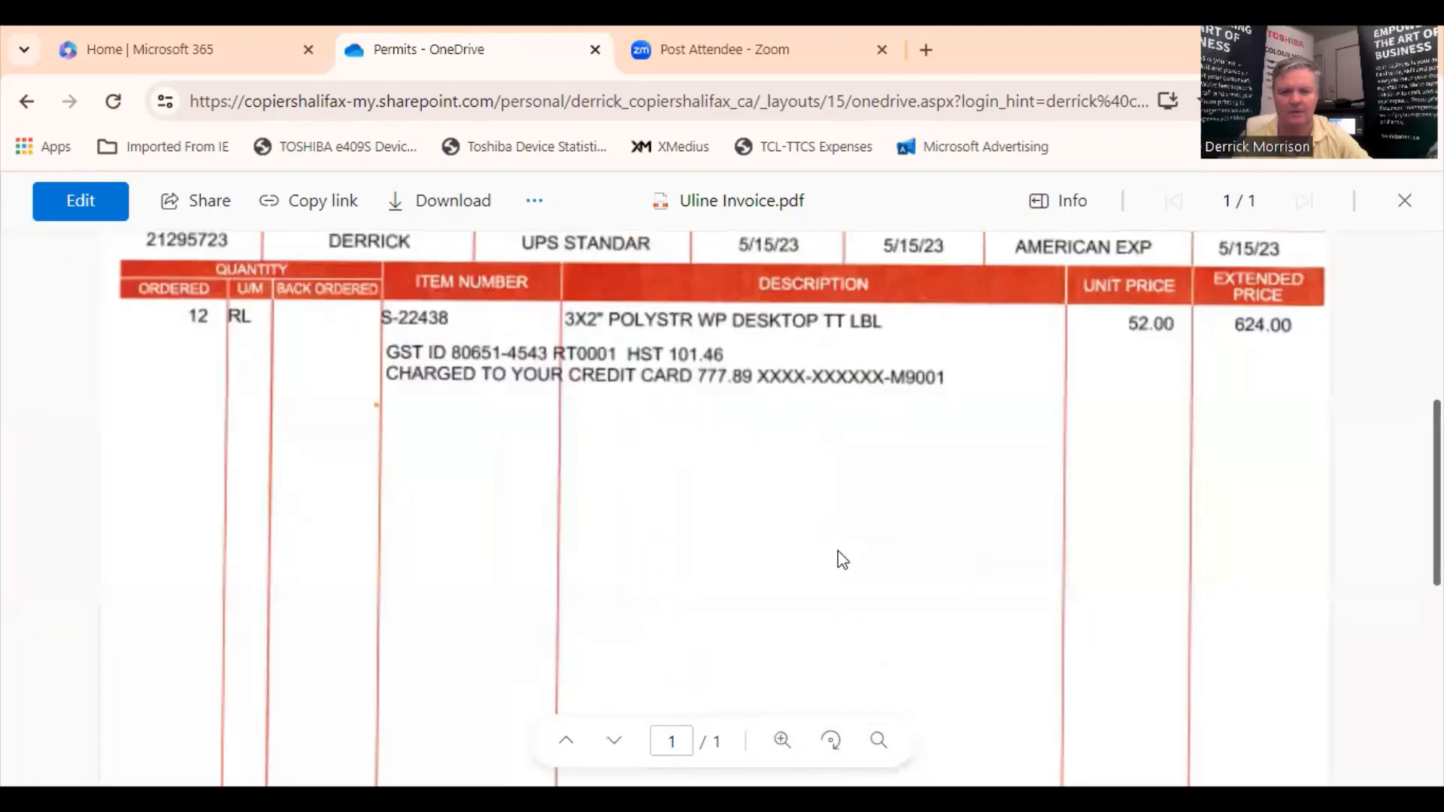
scroll(up, 3)
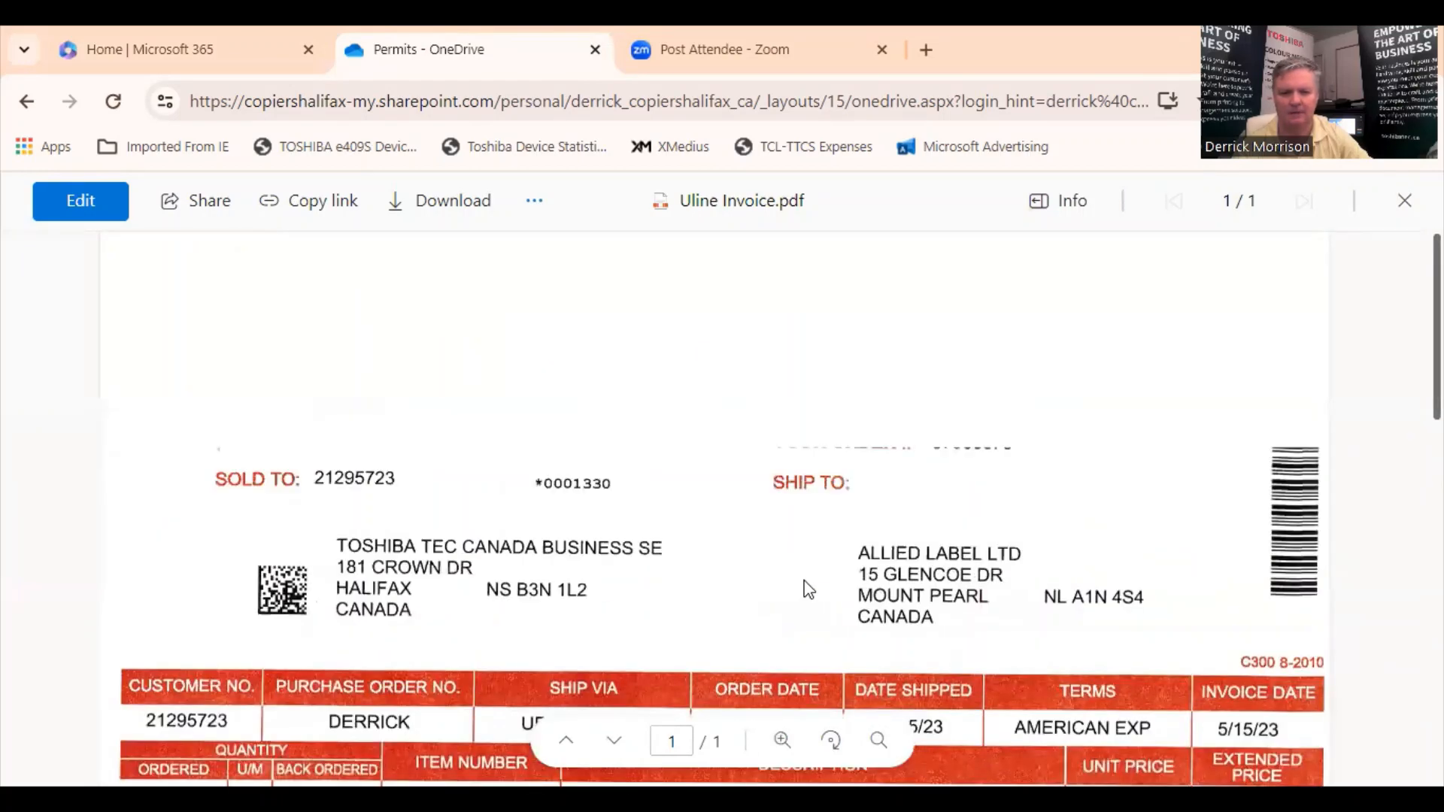
scroll(up, 3)
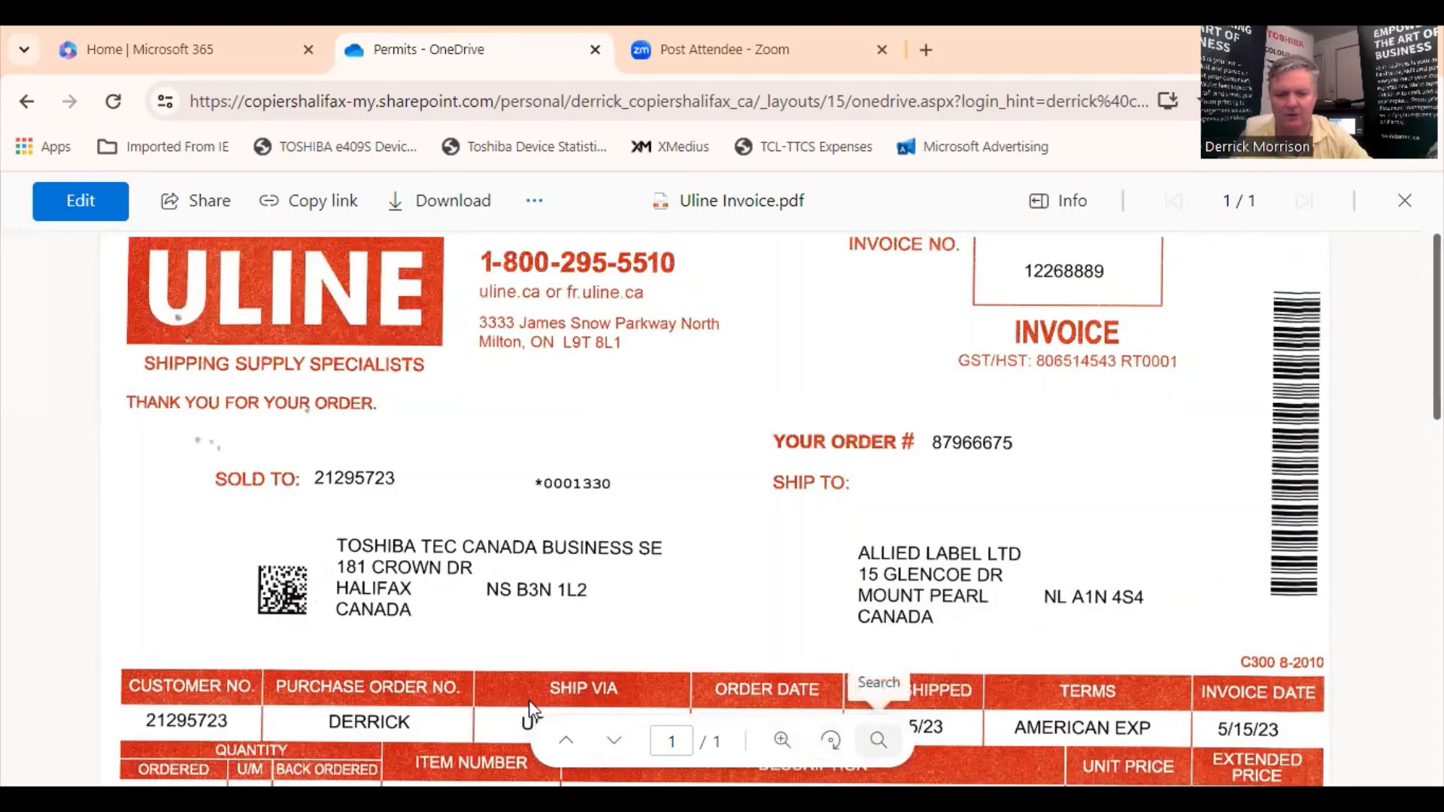
Search the PDF for 'Label', finding one match in ALLIED LABEL LTD
click(877, 739)
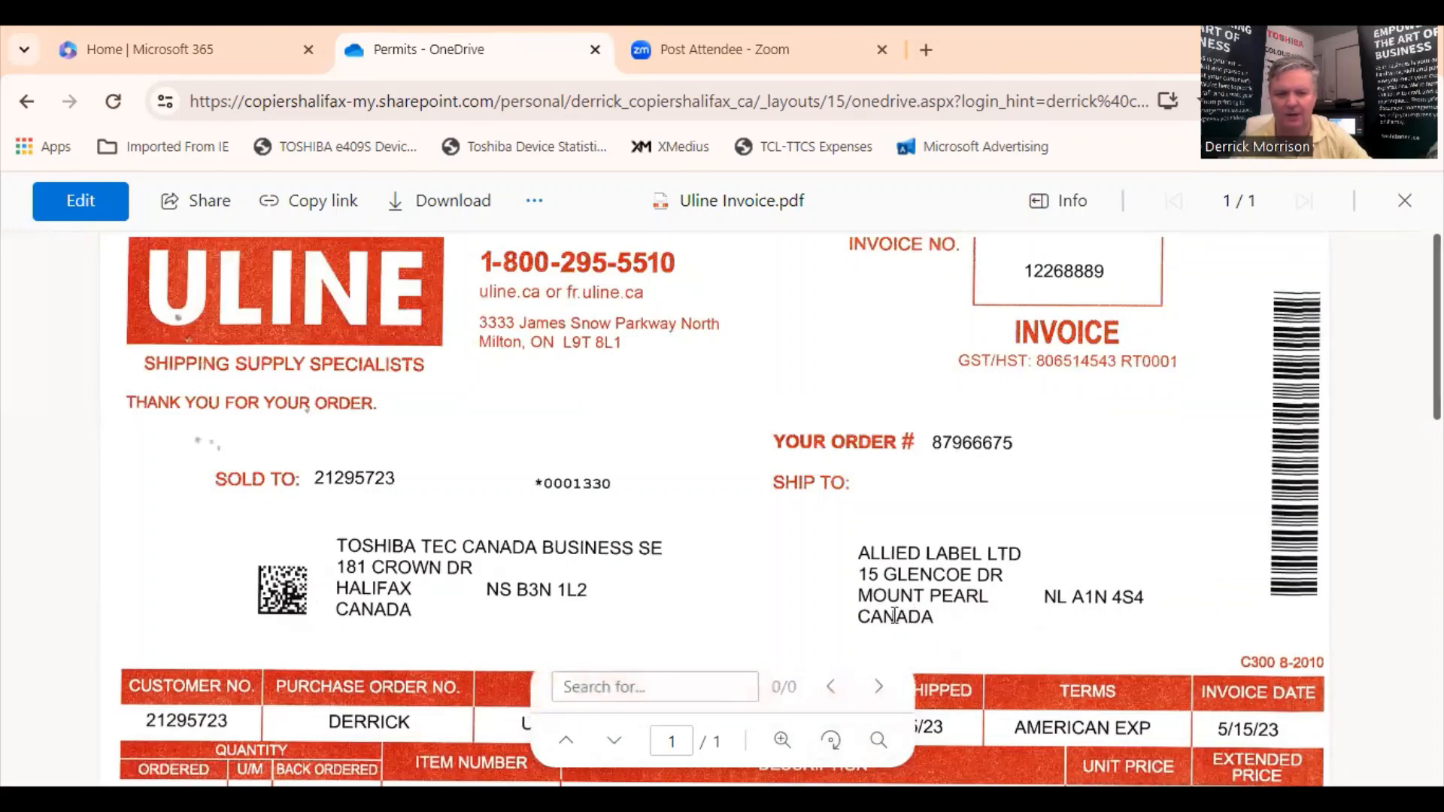
click(654, 686)
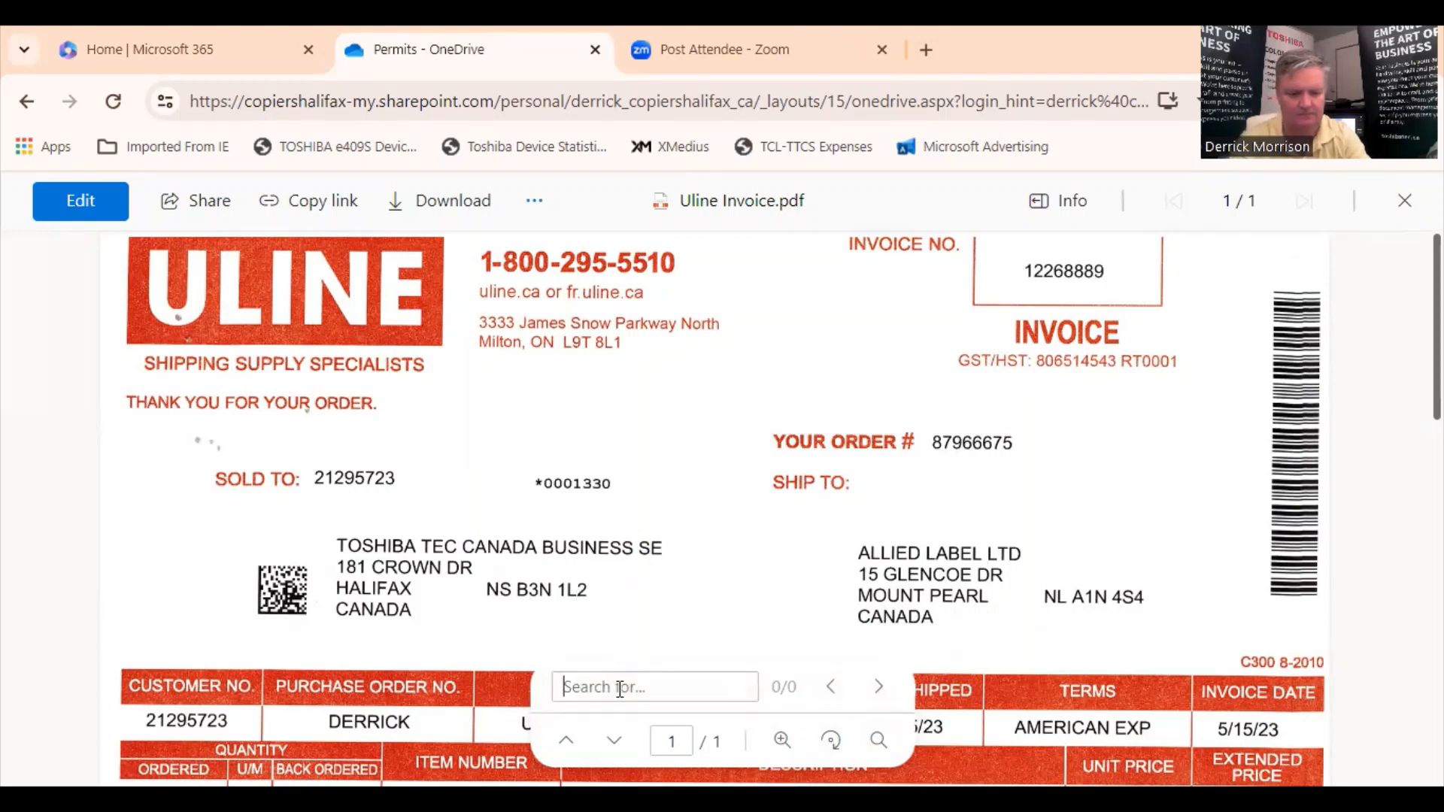
text(Label)
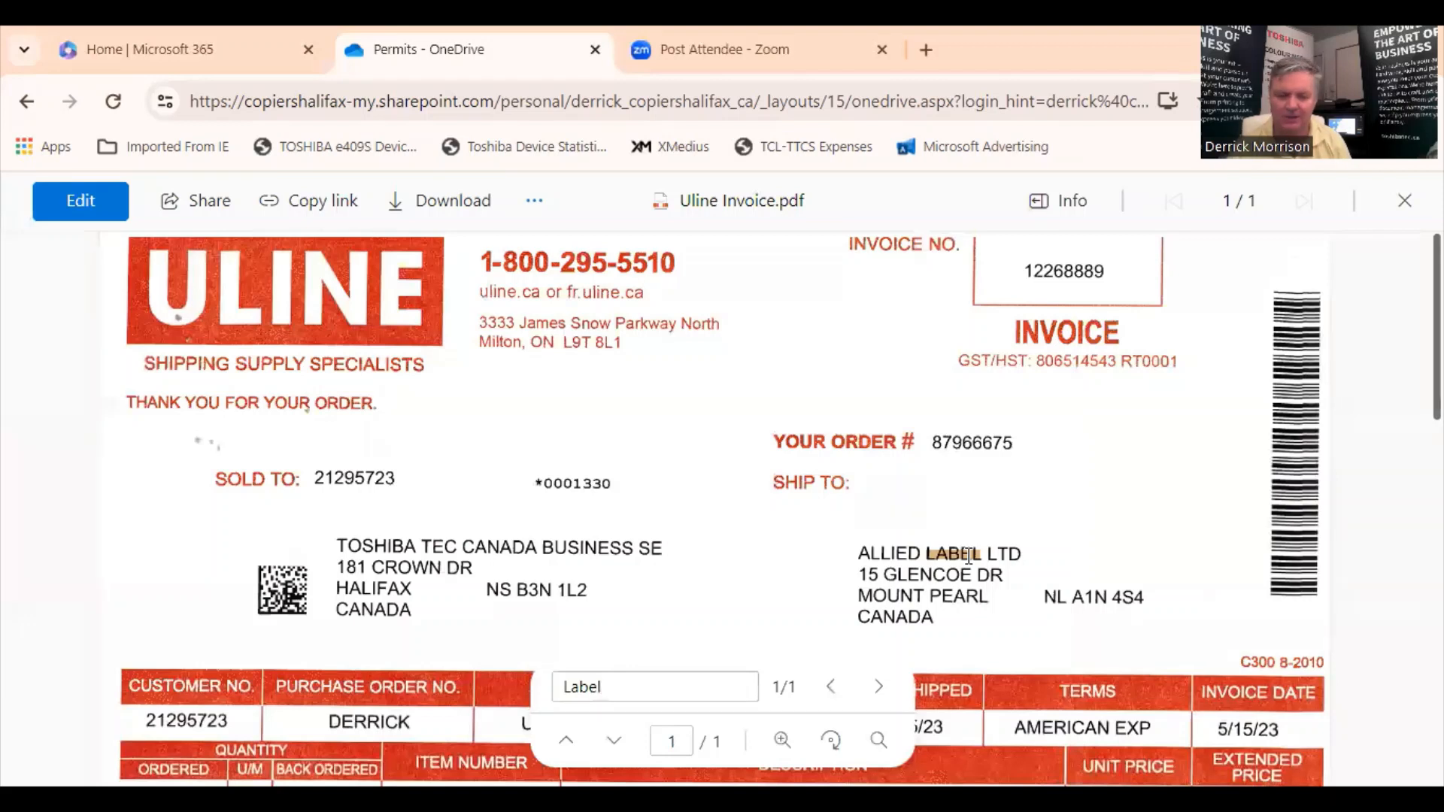
click(654, 687)
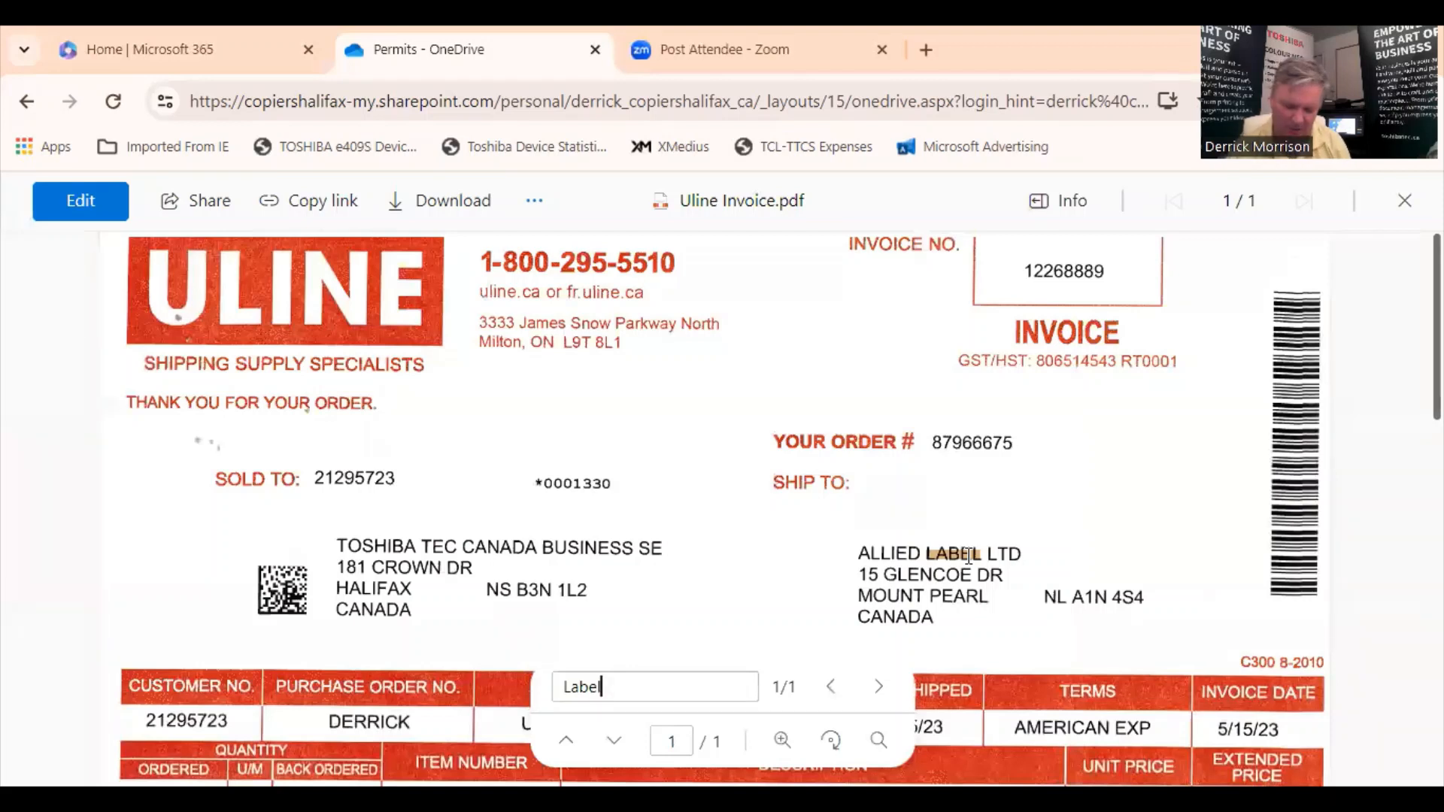